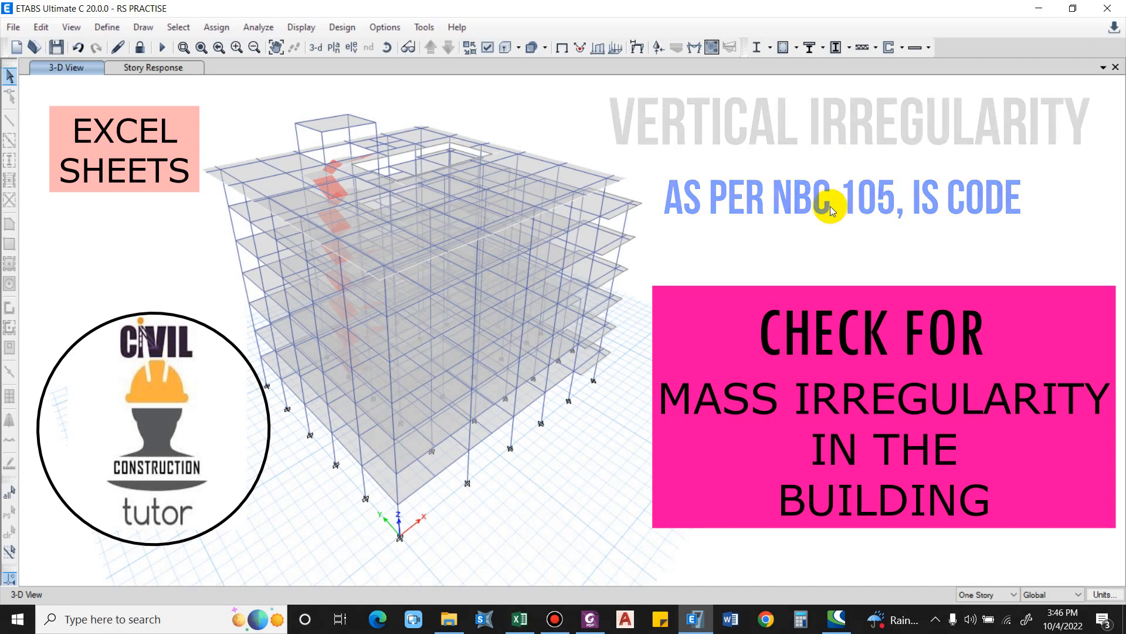
- Switch to the NBC 105 PDF in Foxit PhantomPDF at the mass irregularity clause 5.5.1.5
click(589, 619)
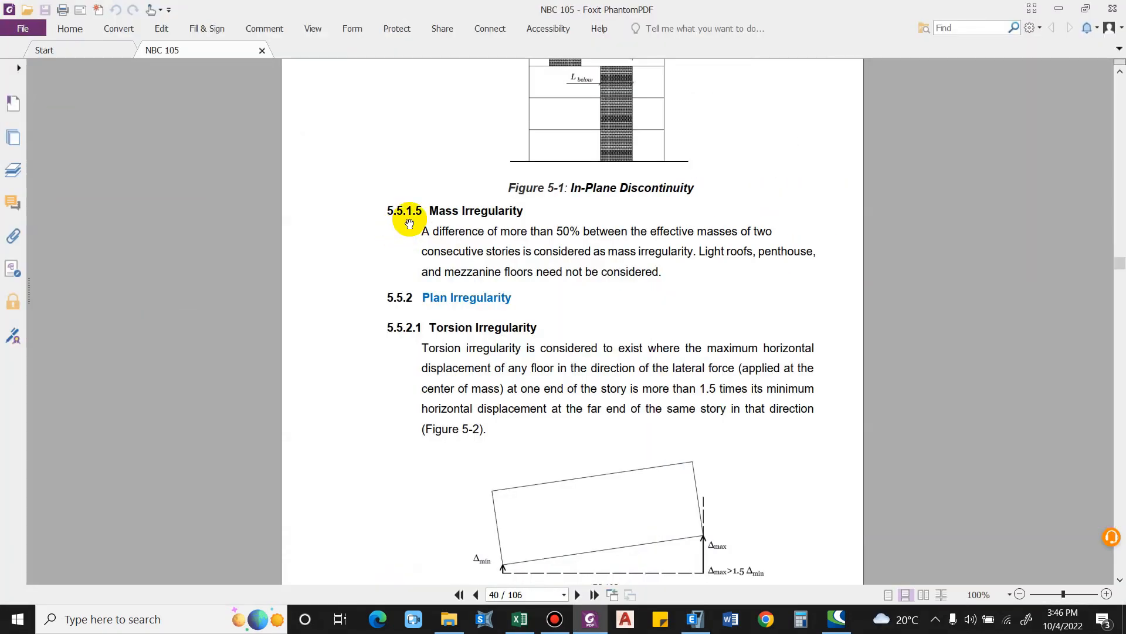
mouse_move(450, 207)
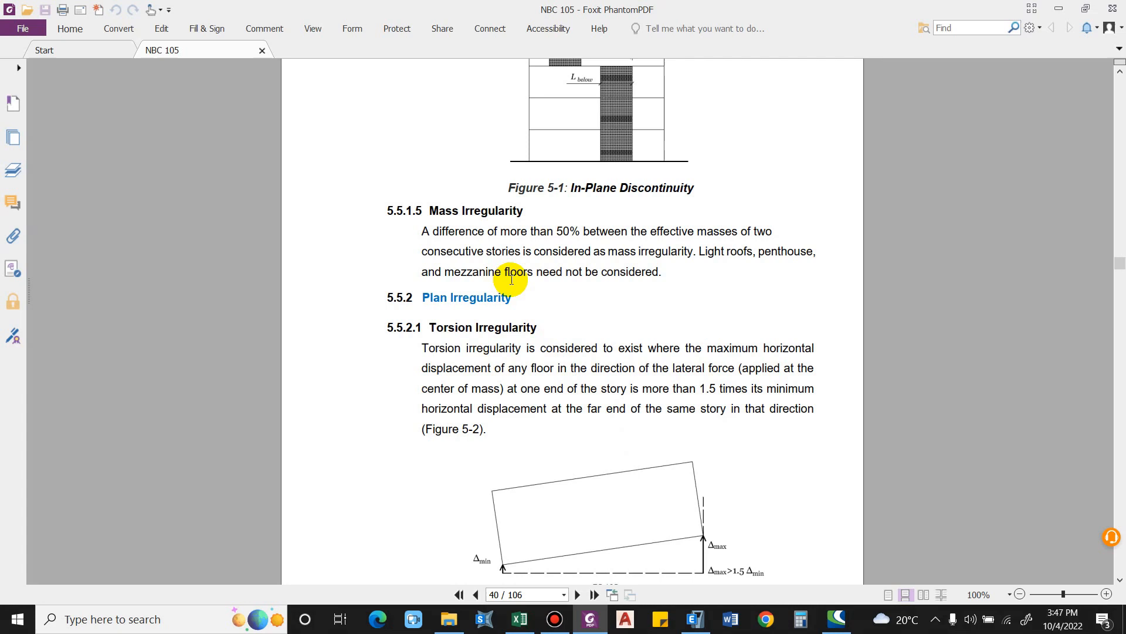
mouse_move(517, 286)
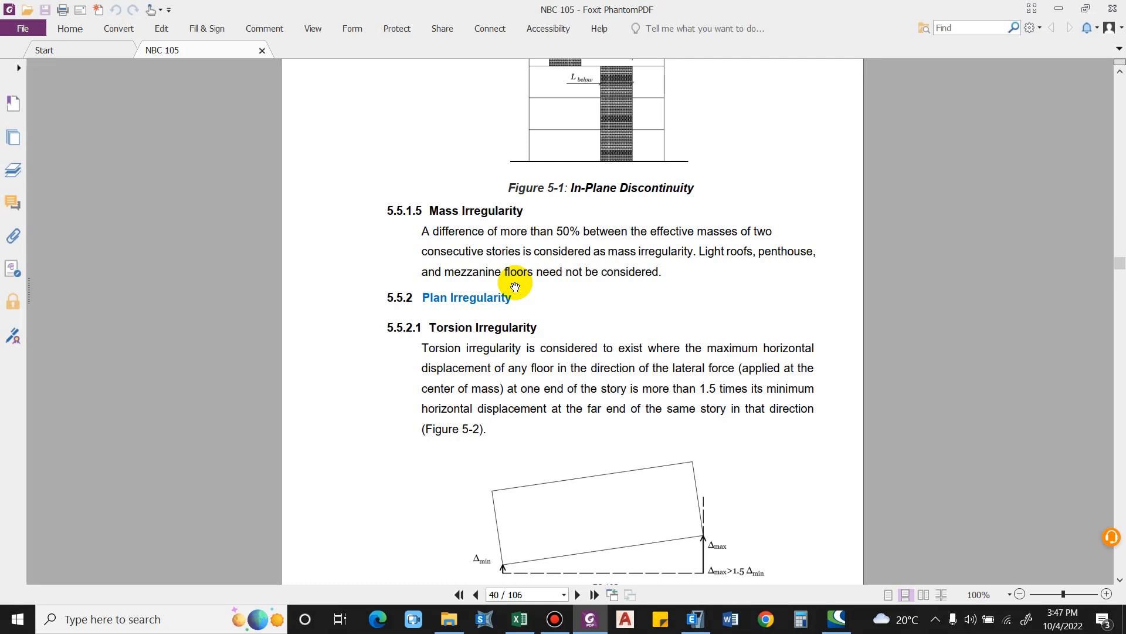
mouse_move(471, 251)
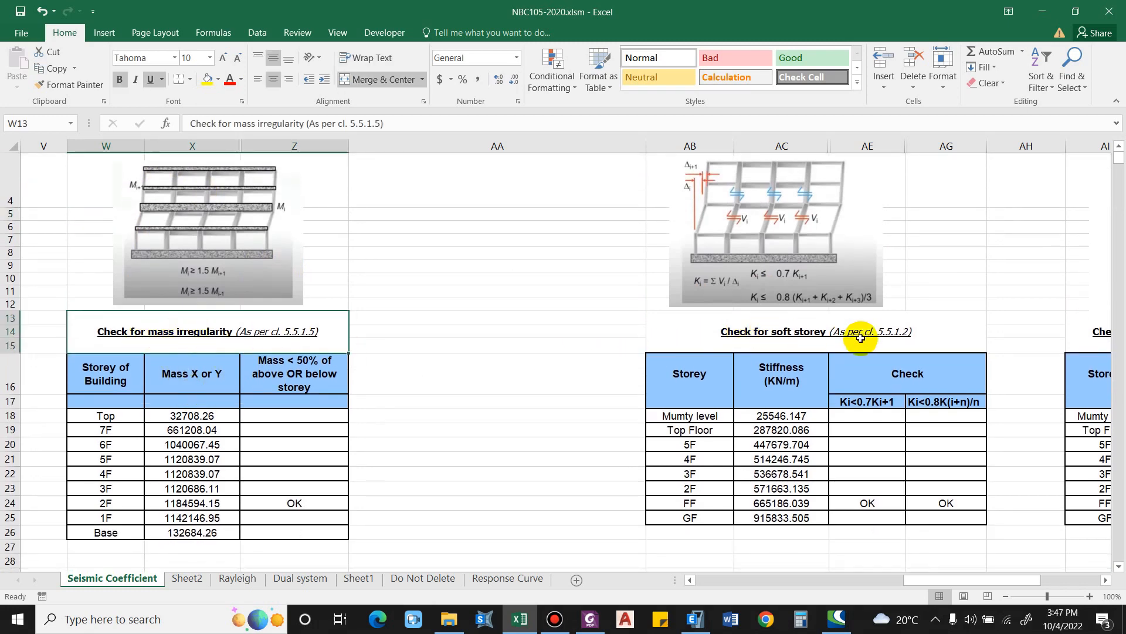
mouse_move(715, 350)
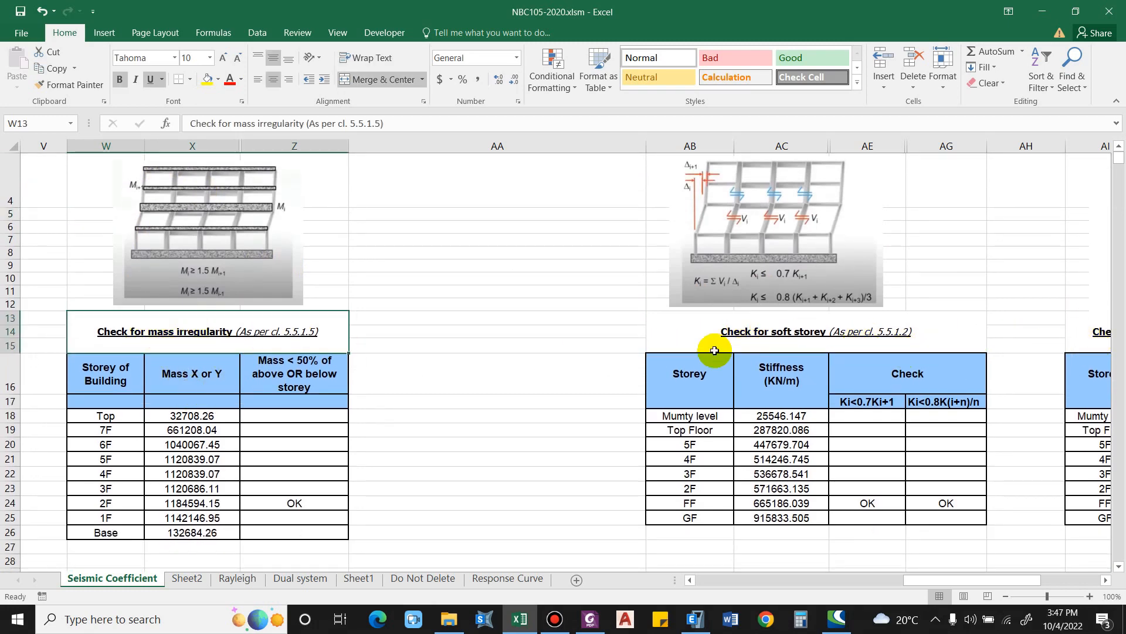
mouse_move(239, 249)
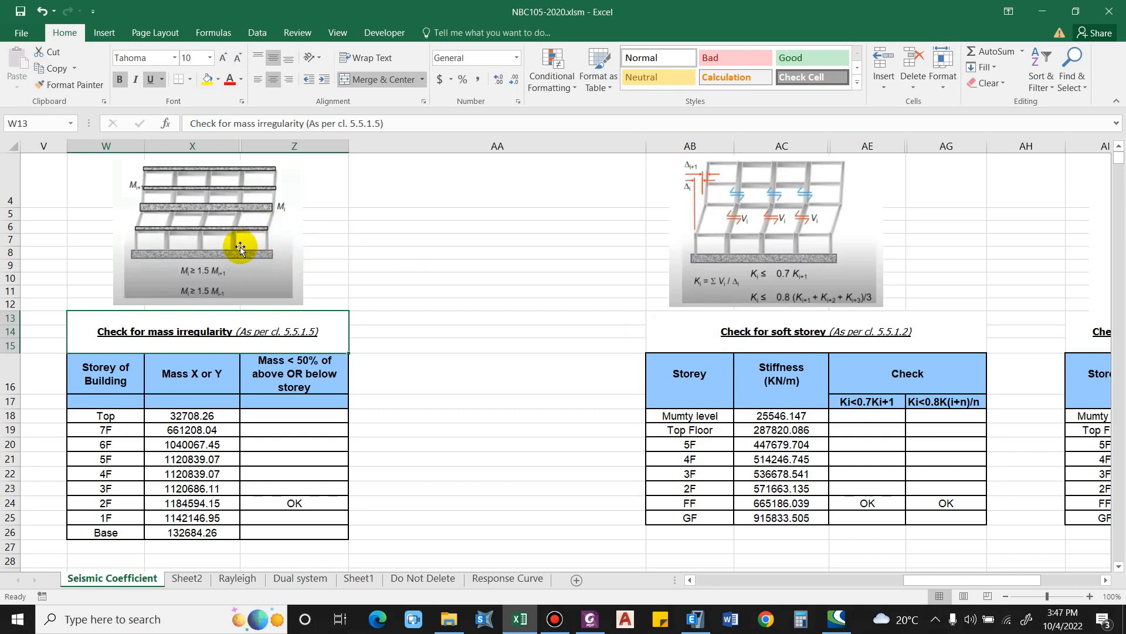
- Select the storey mass diagram picture above the mass irregularity table
click(240, 247)
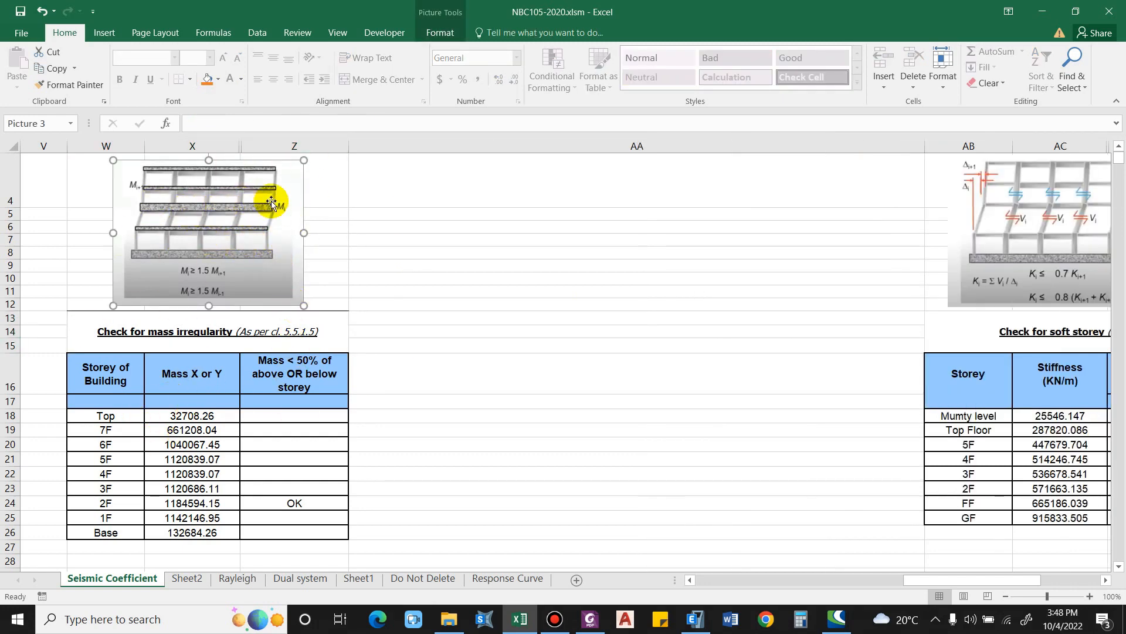
mouse_move(209, 214)
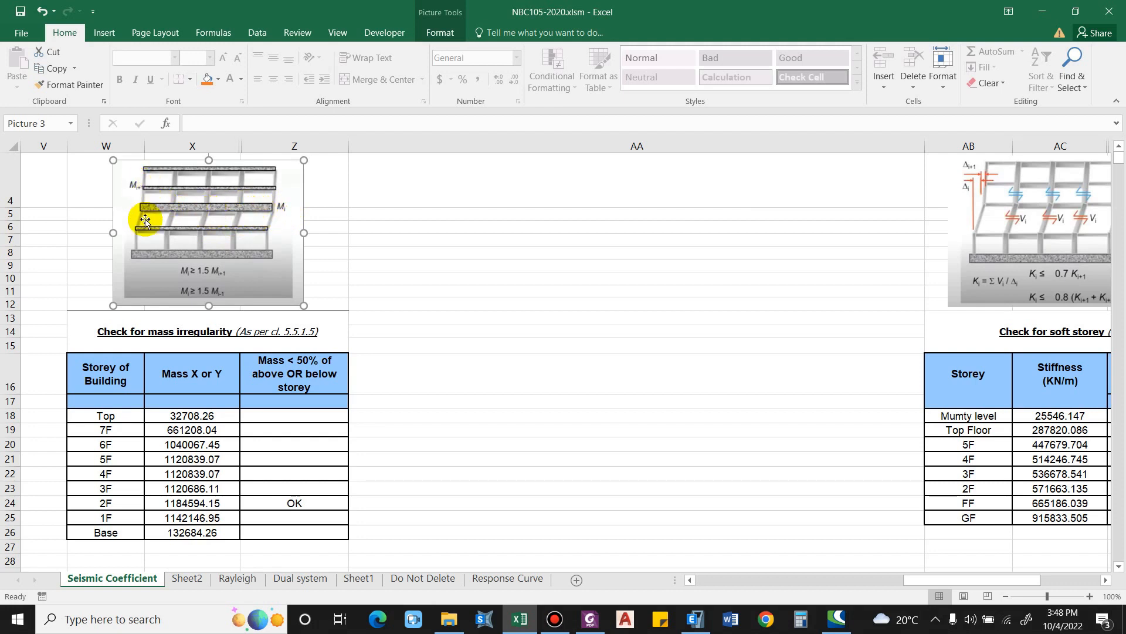
mouse_move(224, 221)
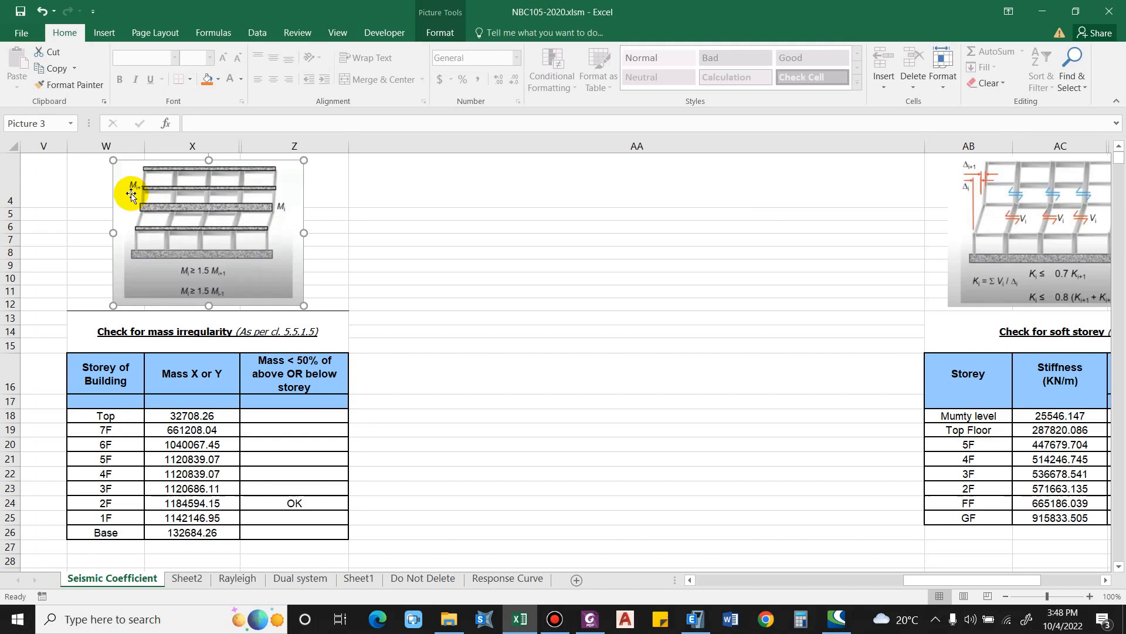
mouse_move(149, 211)
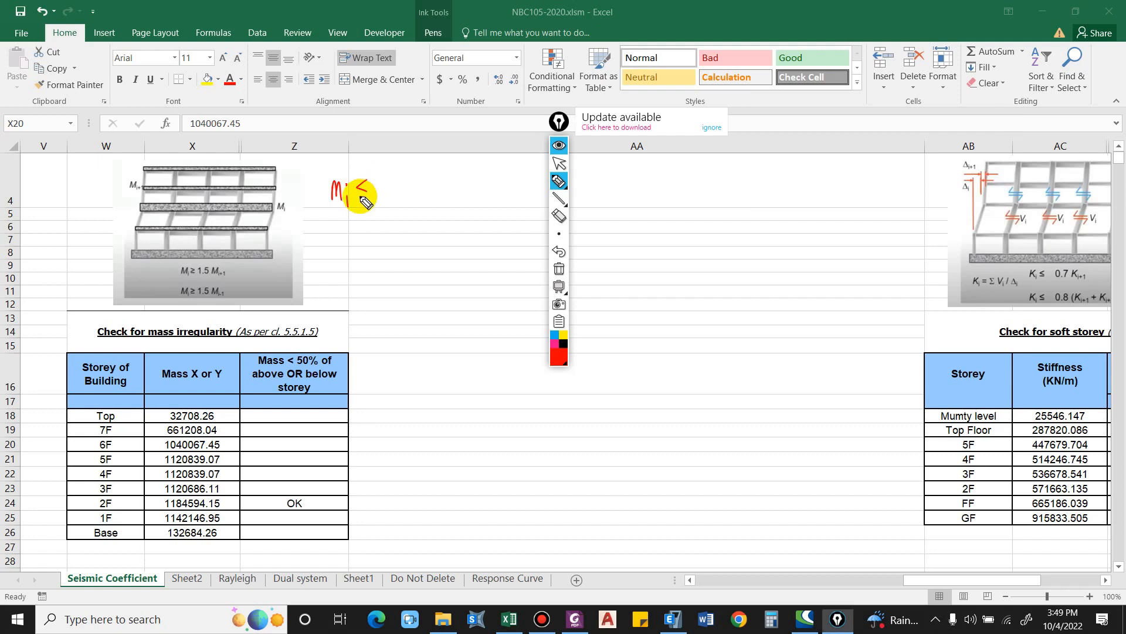
- Handwrite in red the conditions Mi ≤ Mi+1 × 1.5 and Mi ≤ Mi−1 × 1.5 beside the diagram
drag(359, 190, 403, 194)
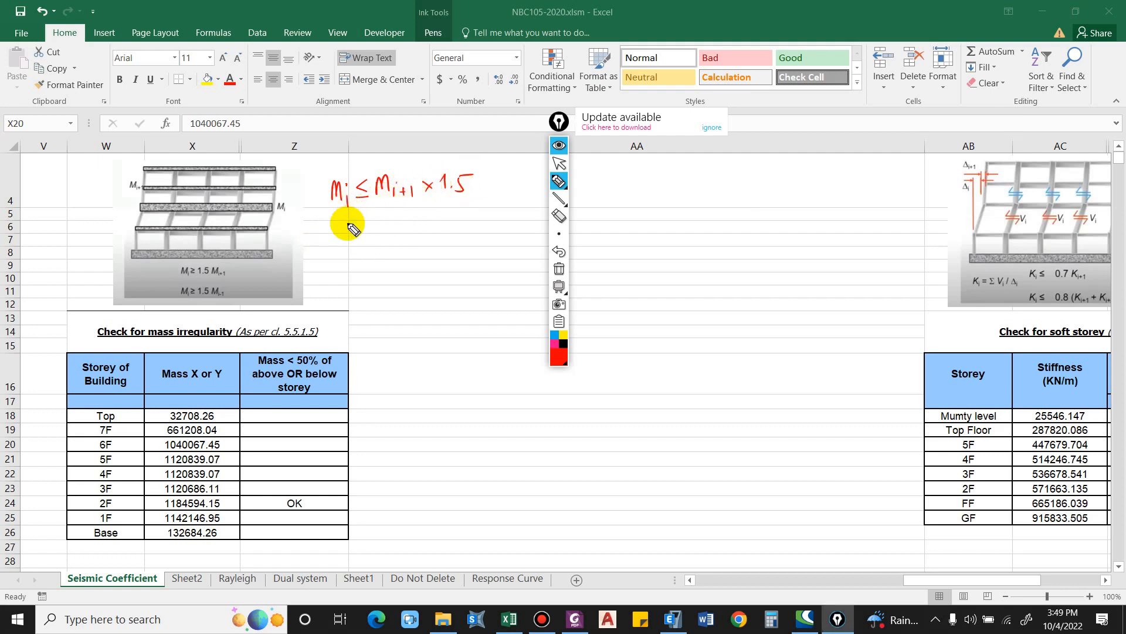
drag(342, 230, 366, 237)
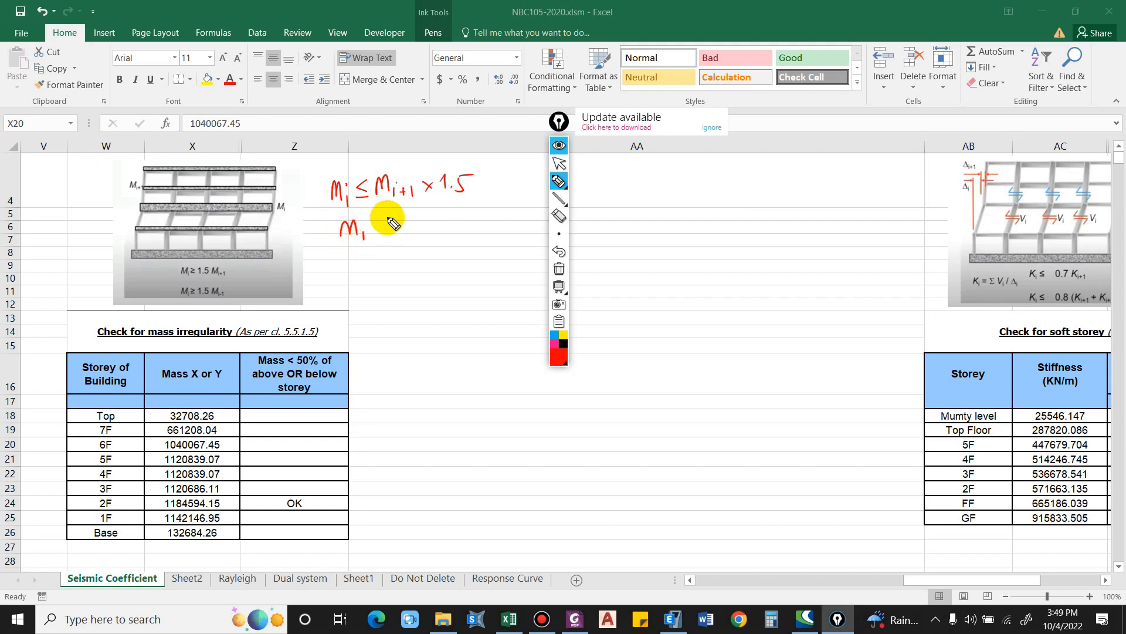
drag(374, 230, 431, 230)
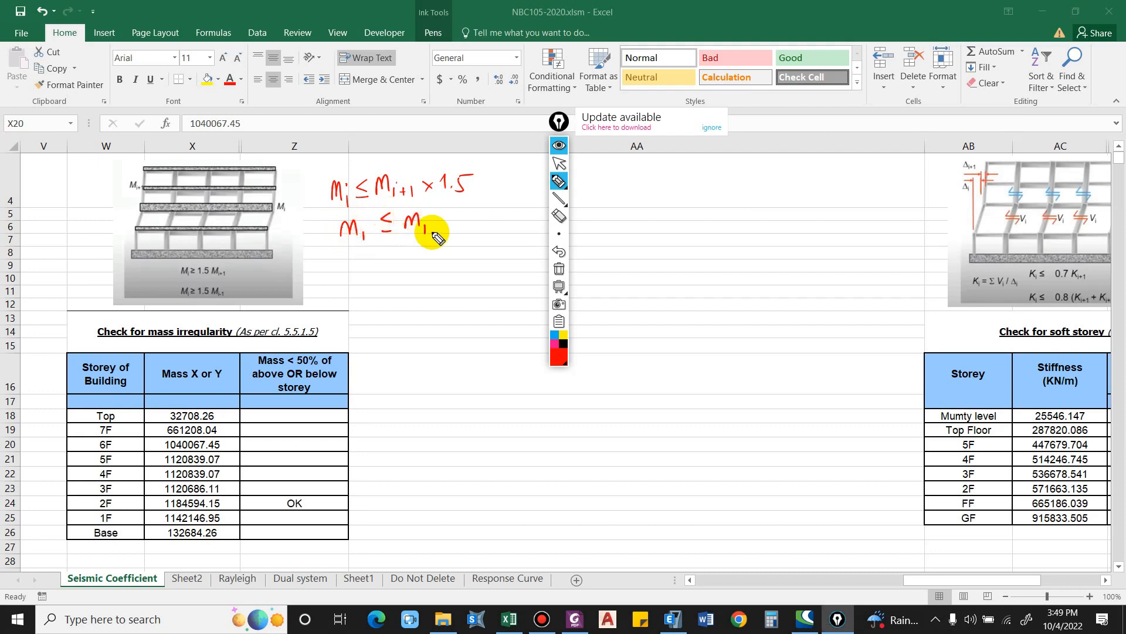
drag(432, 230, 503, 223)
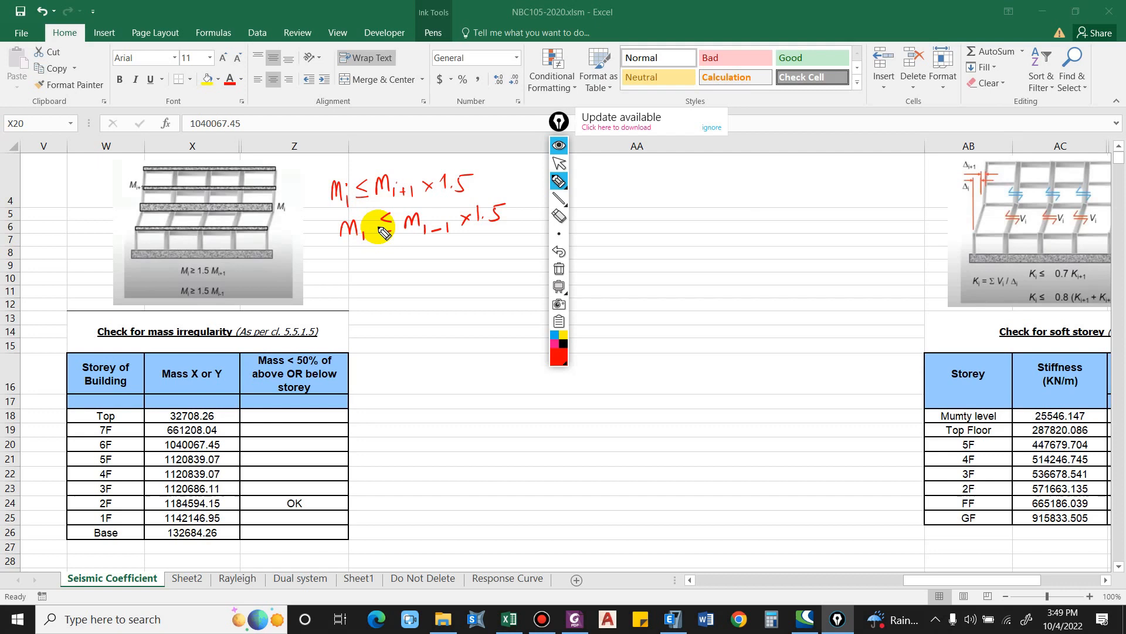
mouse_move(327, 251)
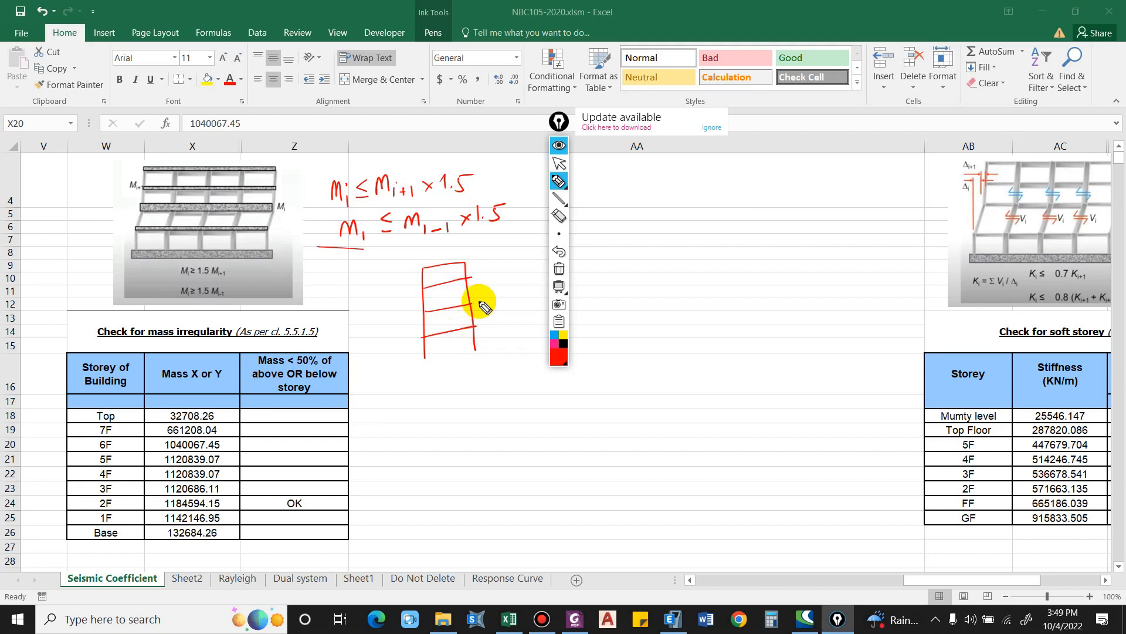
- Annotate the storey sketch with example masses 100 kg and 49 kg and a worked 1.5 ratio
drag(478, 298, 503, 298)
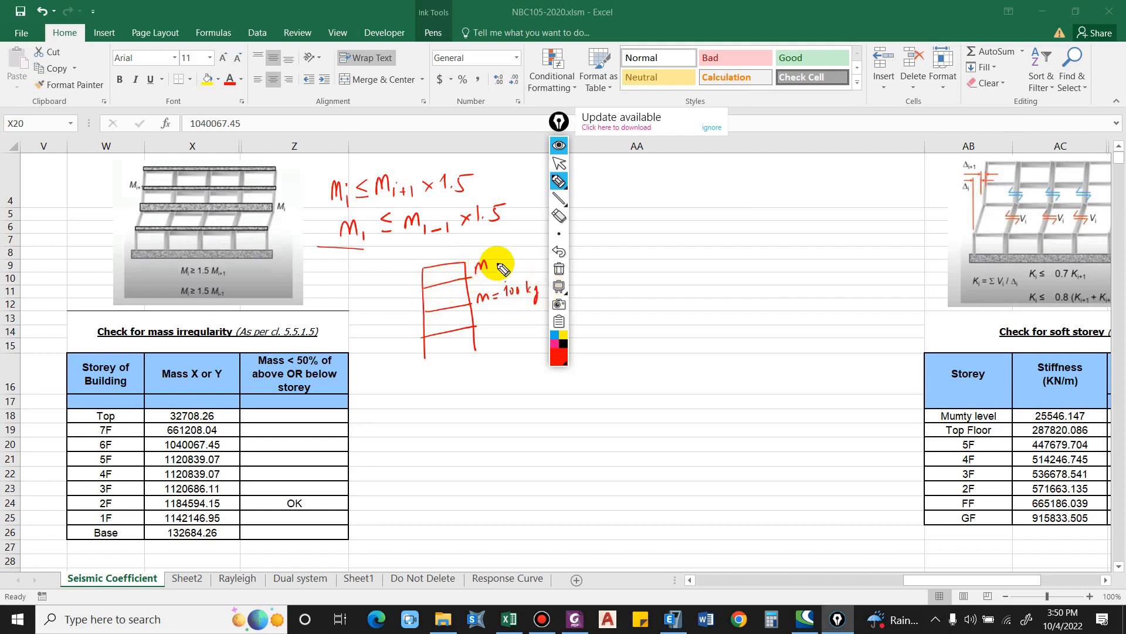
drag(500, 260, 518, 262)
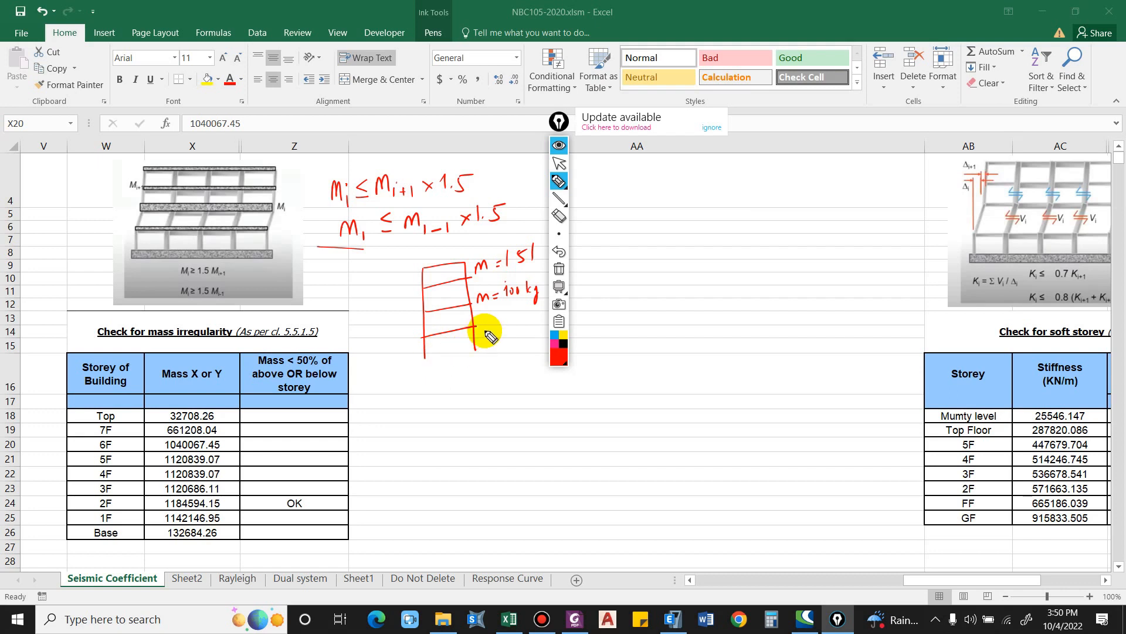
drag(500, 323, 532, 323)
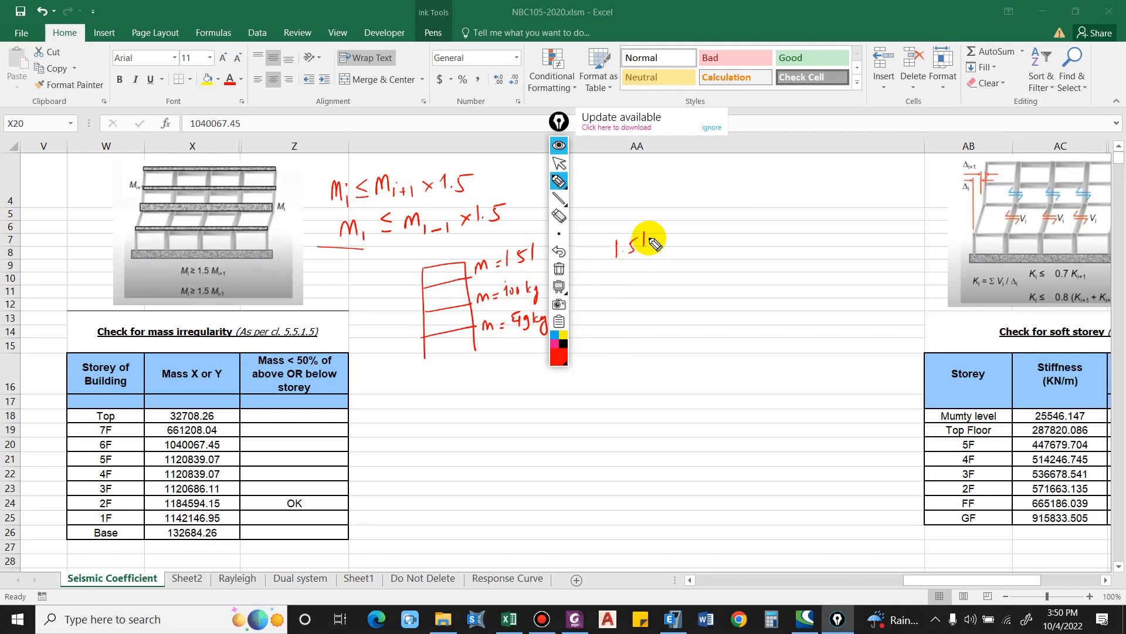
drag(632, 240, 625, 288)
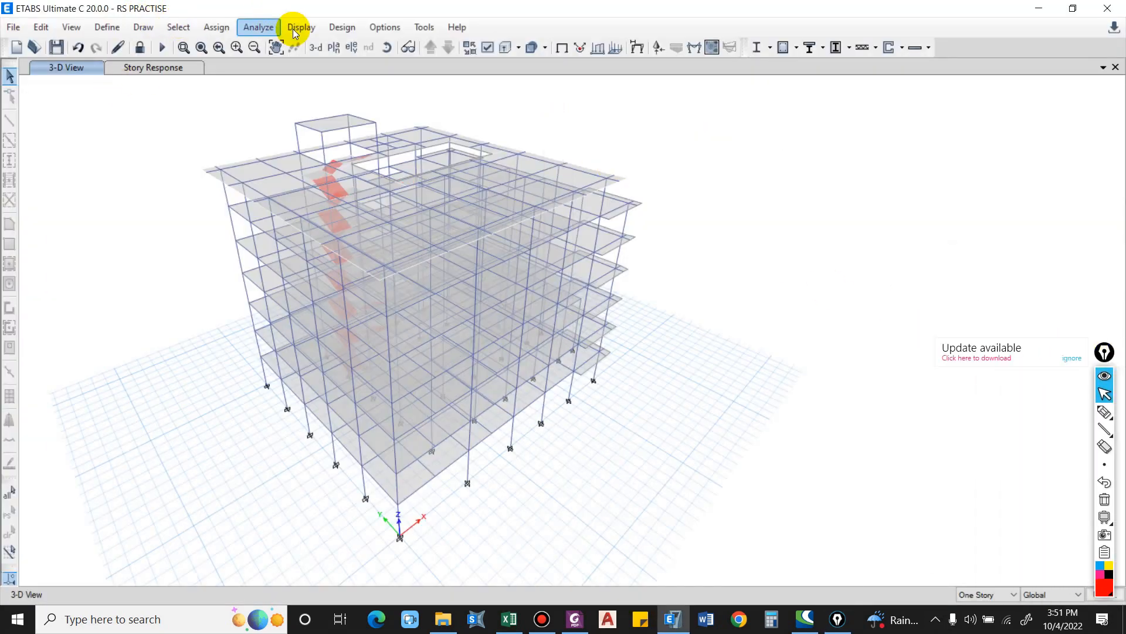
- Show the Mass Summary by Story table via Display > Show Tables > Other Definitions > Mass Data
click(301, 27)
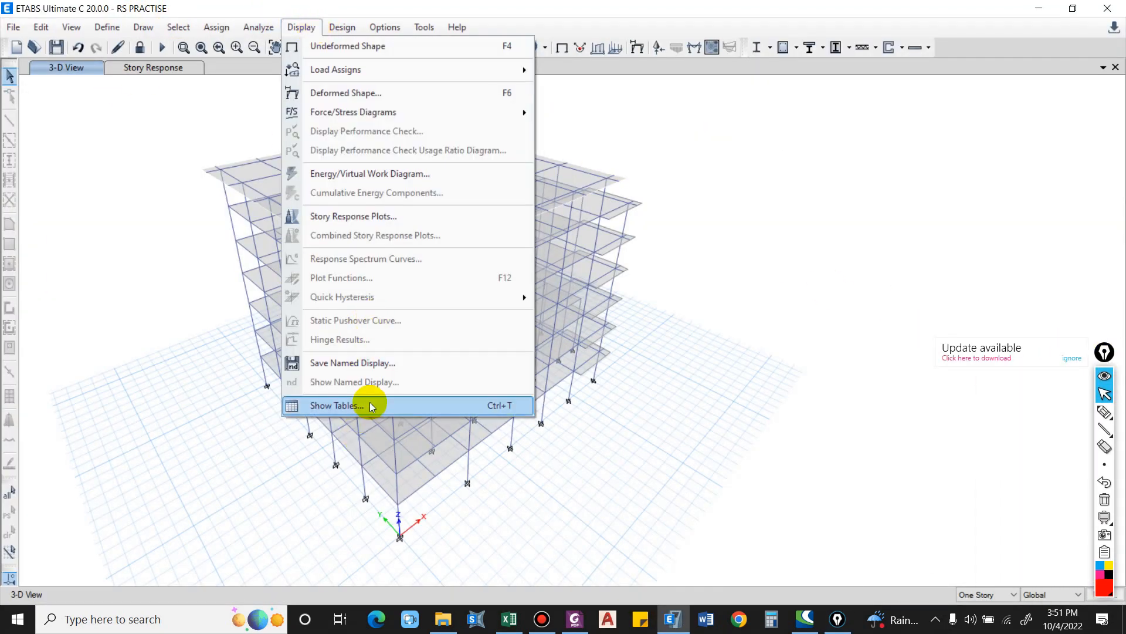
click(336, 406)
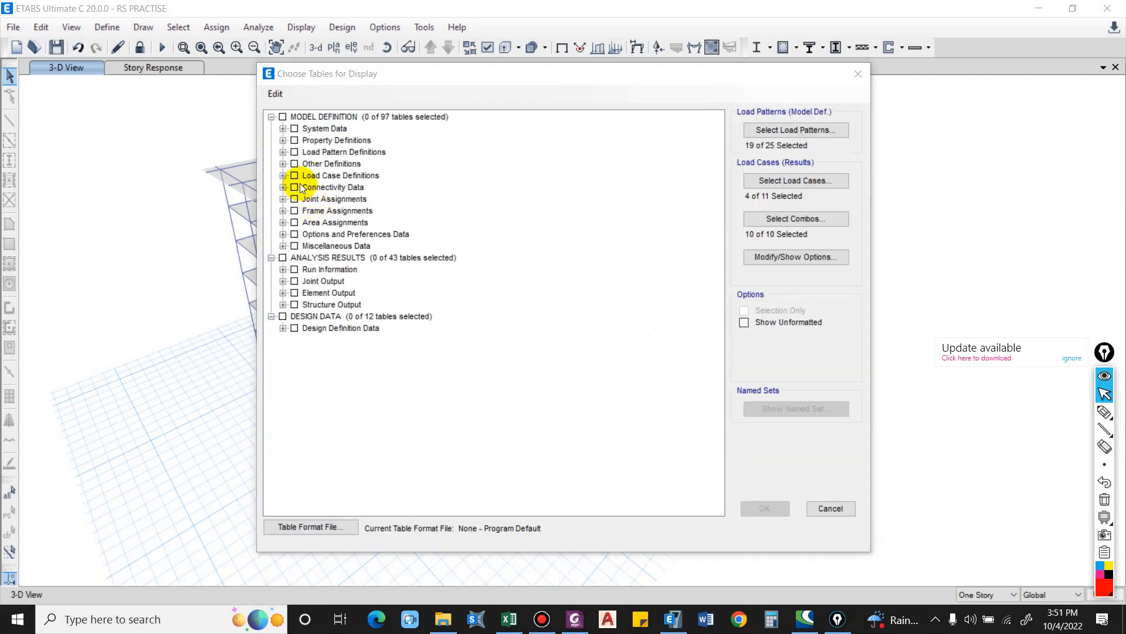
click(283, 163)
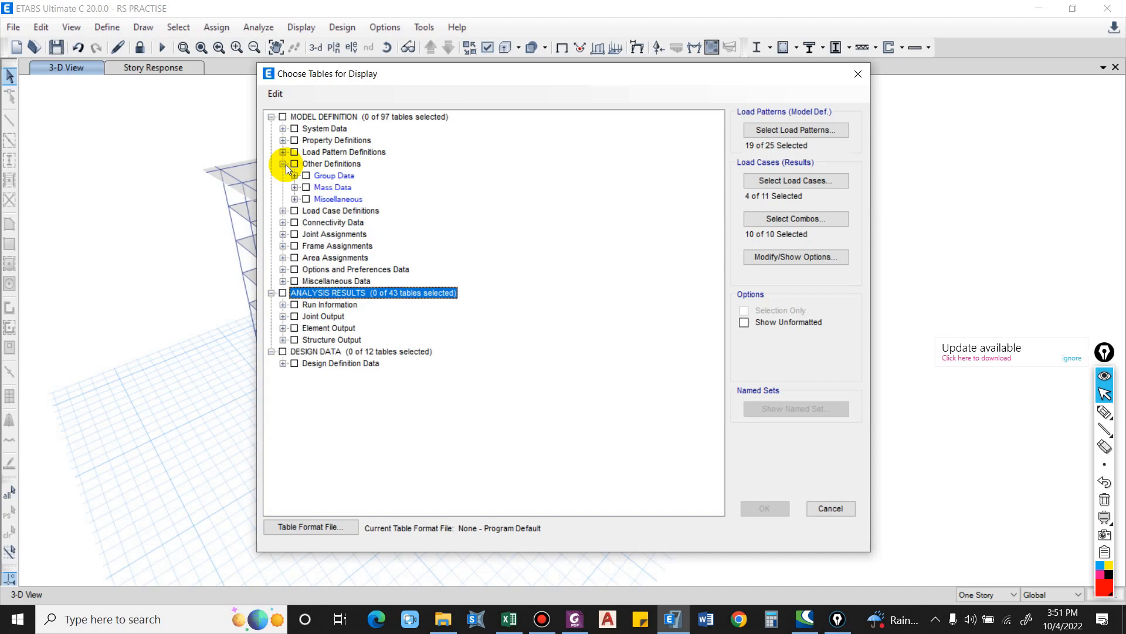
click(295, 186)
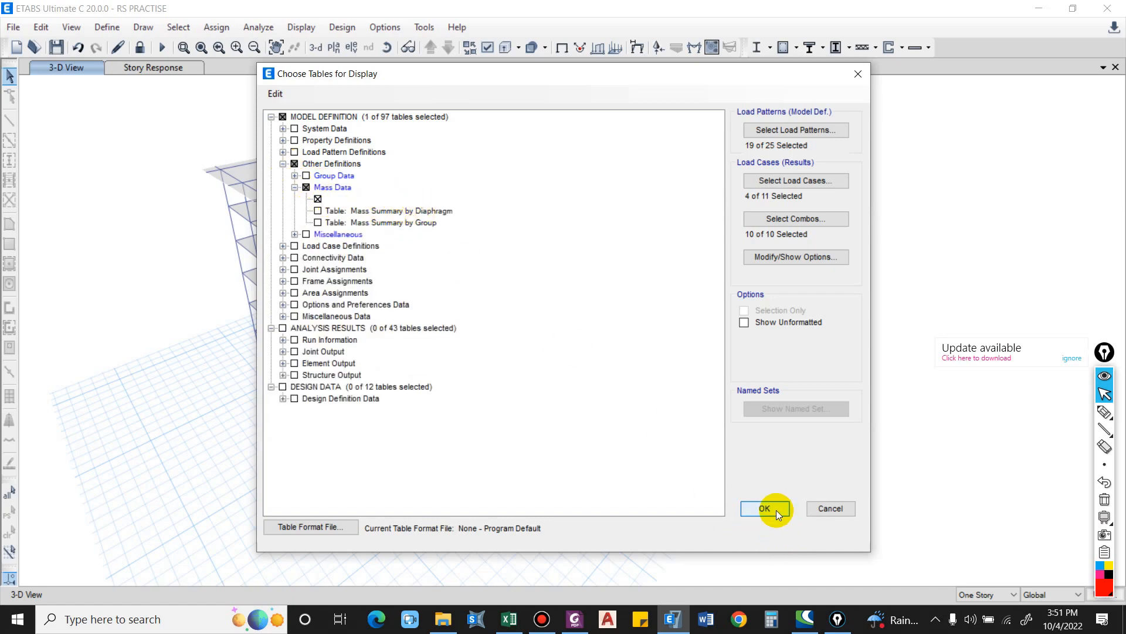
click(764, 508)
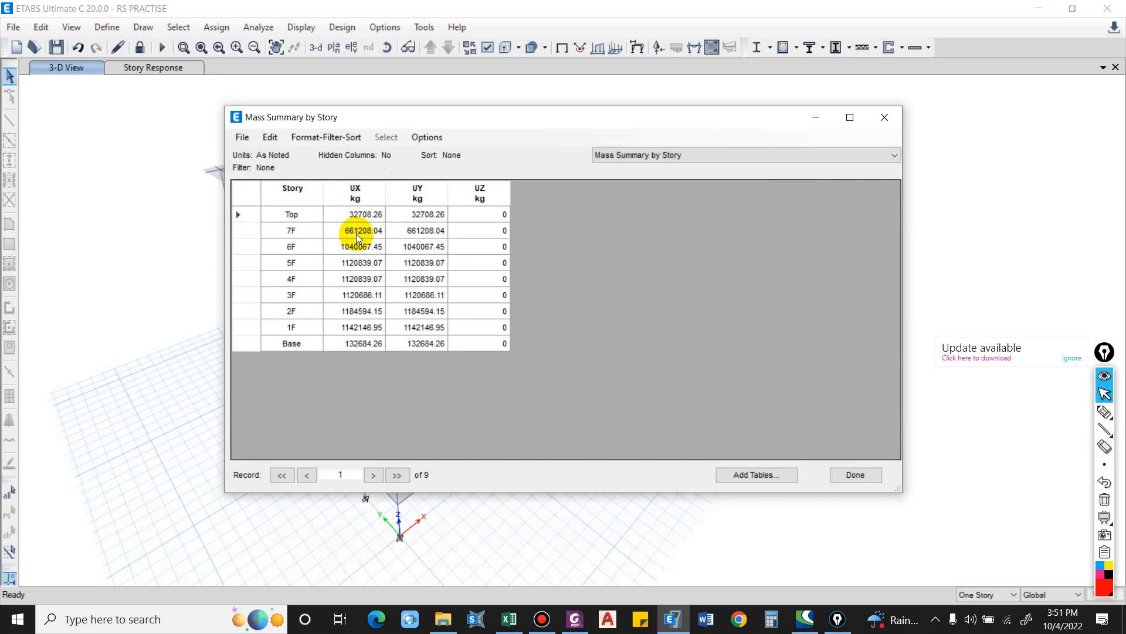
- Select the Story and UX mass columns for copying and switch over to the Excel workbook
click(356, 193)
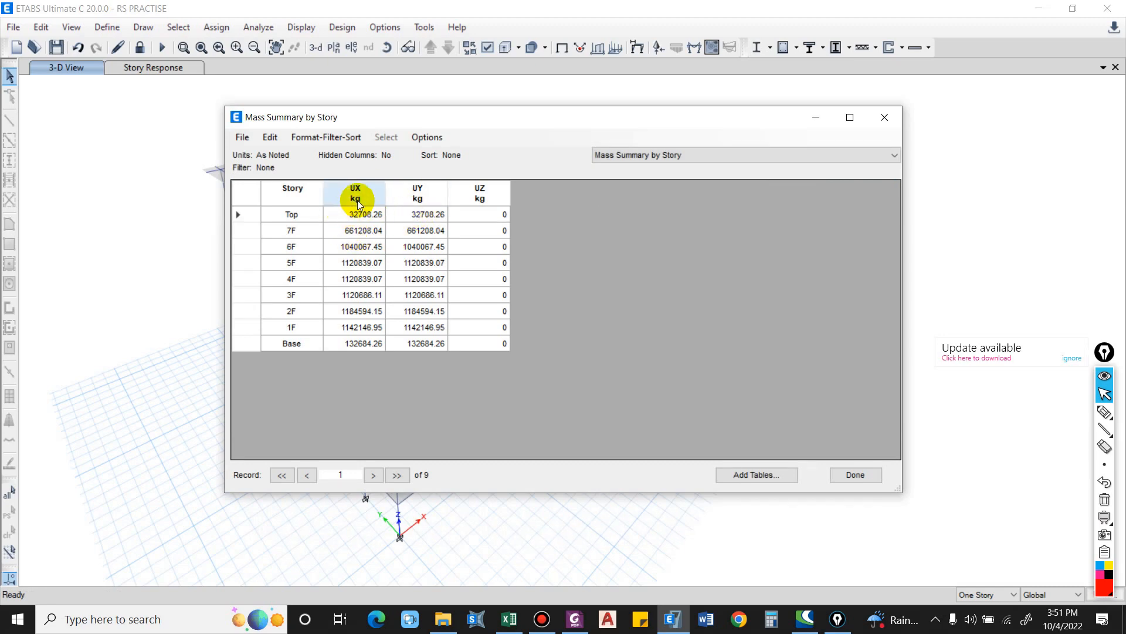
click(292, 214)
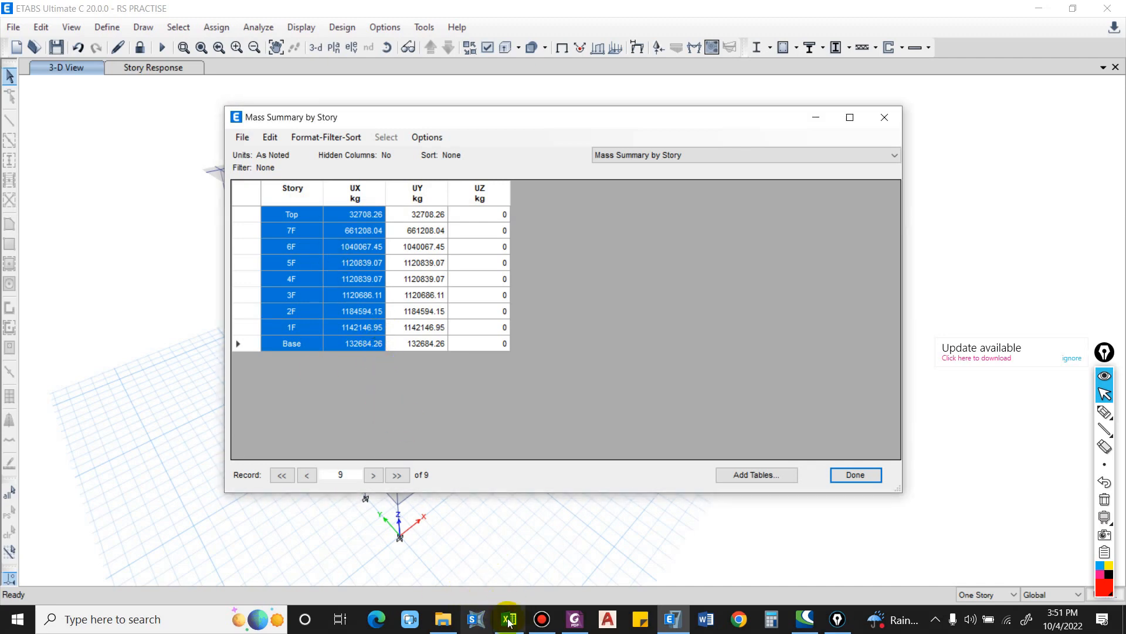
click(508, 619)
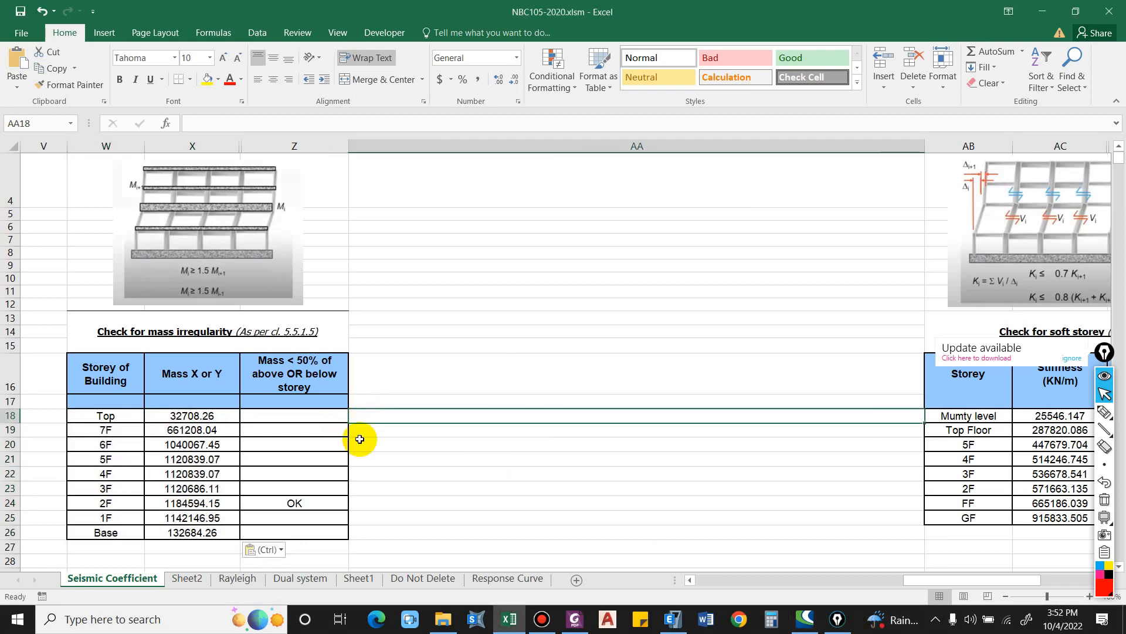
- Enter =(X24-X23)/X24*100 beside the 3F row, giving a 5.394931251 percent mass difference
scroll(down, 3)
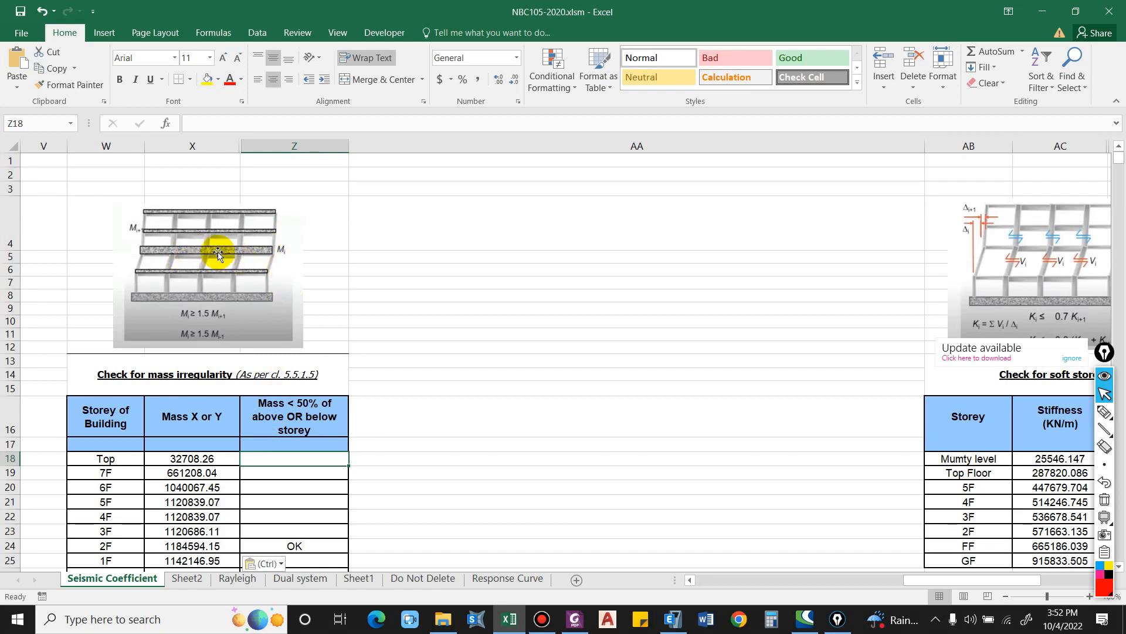
mouse_move(206, 235)
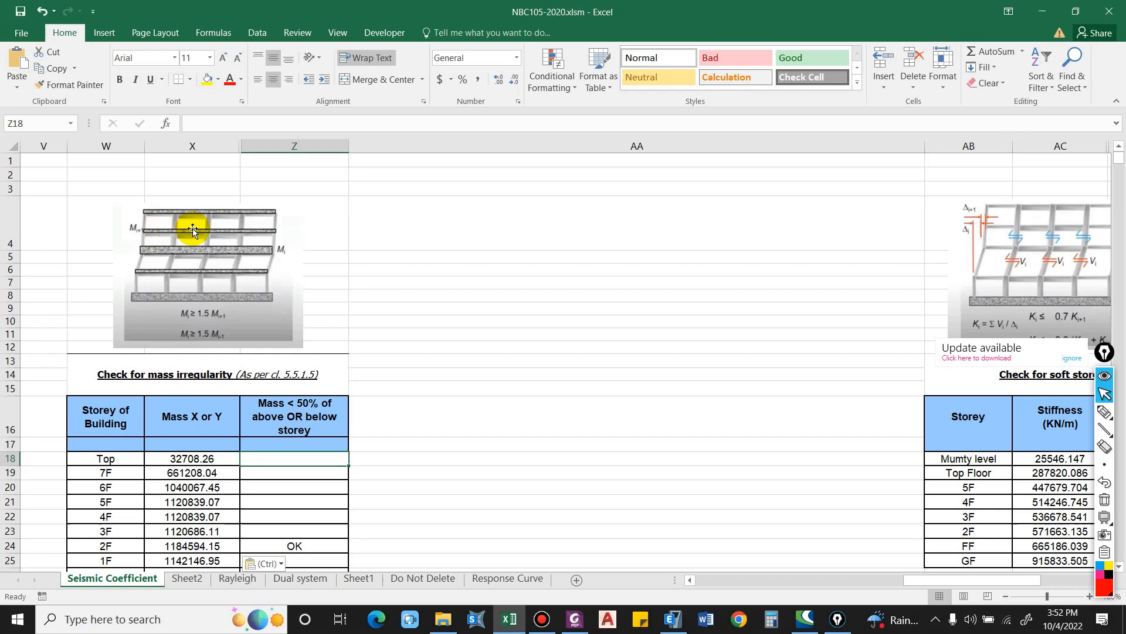
mouse_move(170, 231)
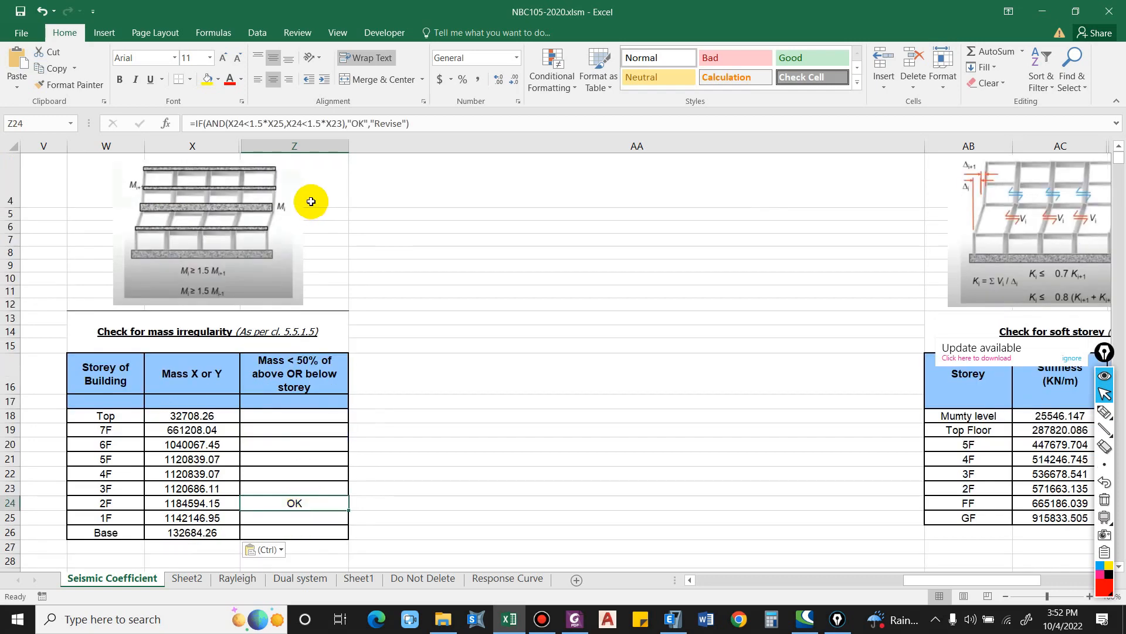
double_click(294, 503)
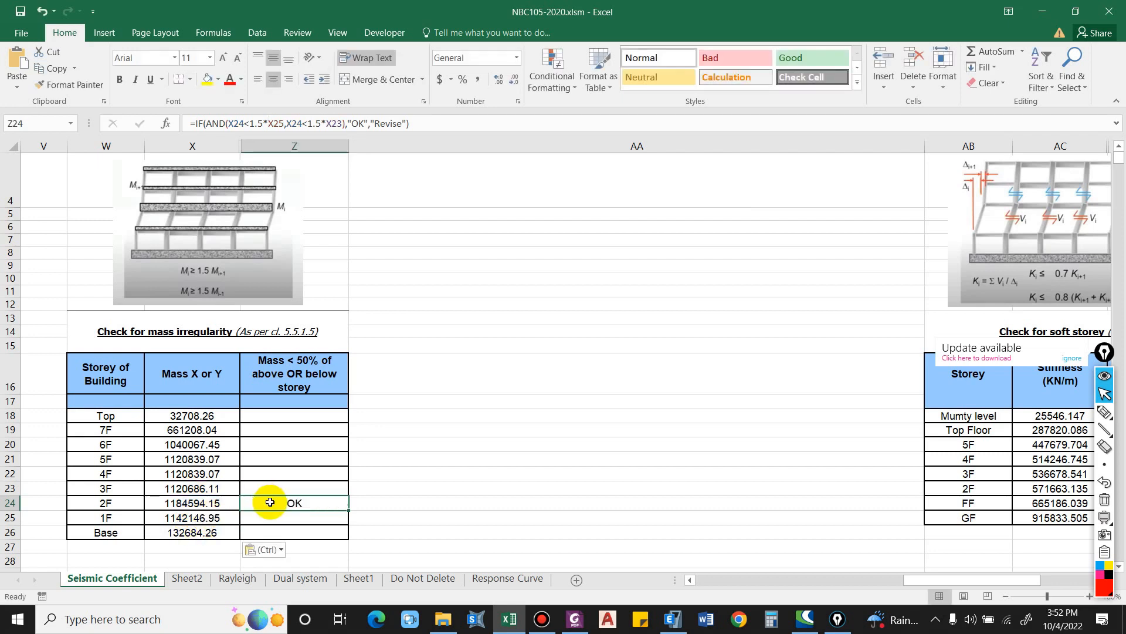
click(391, 486)
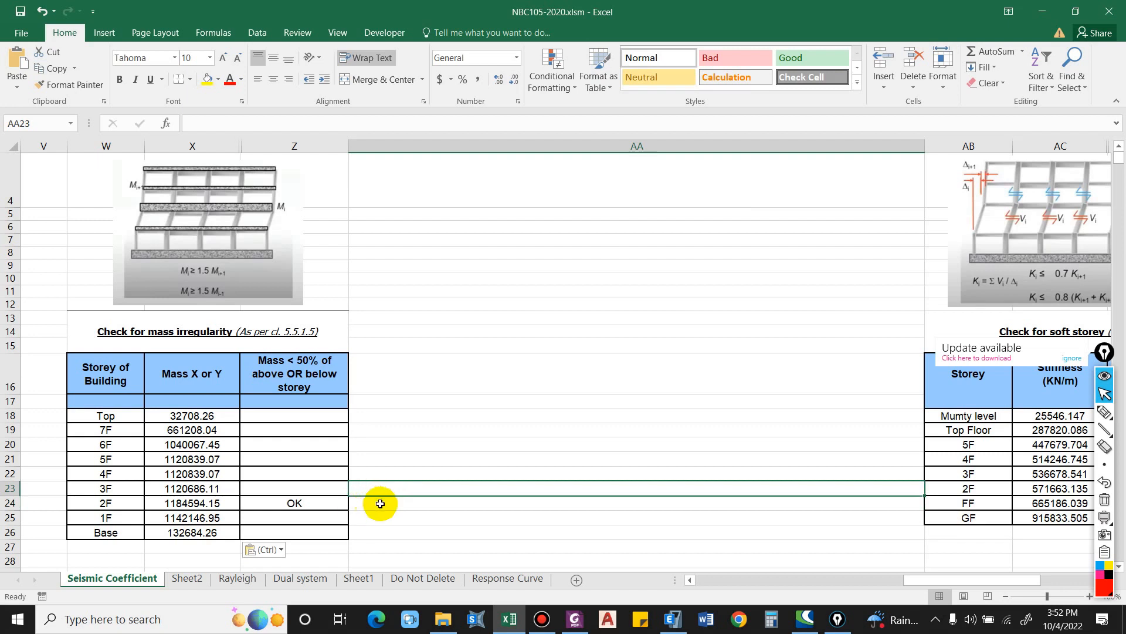
text(=)
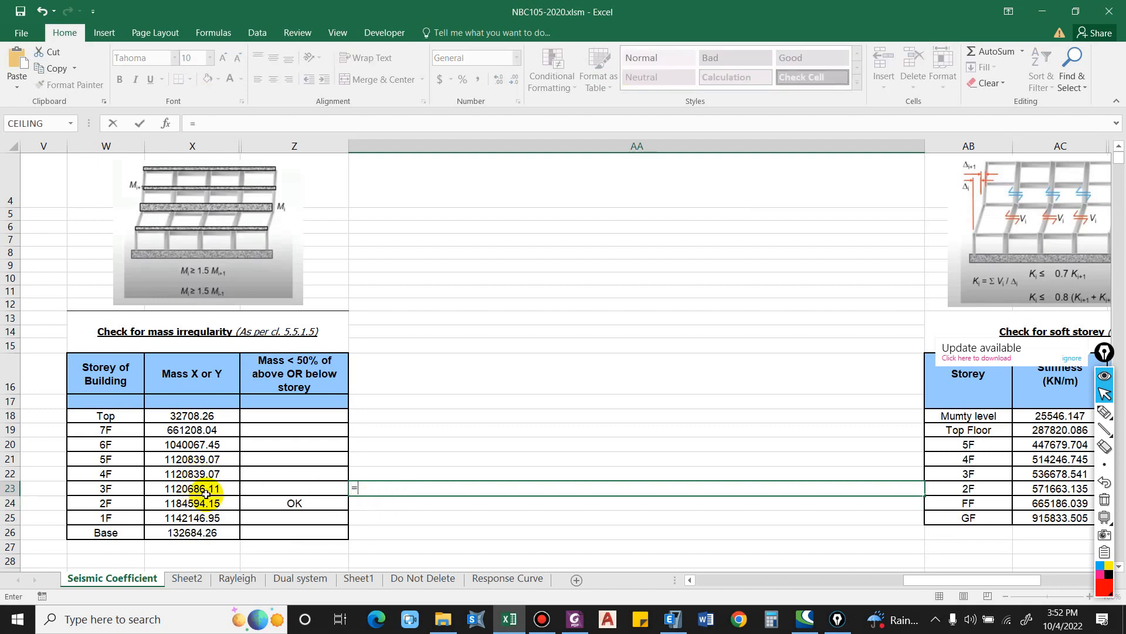
click(191, 503)
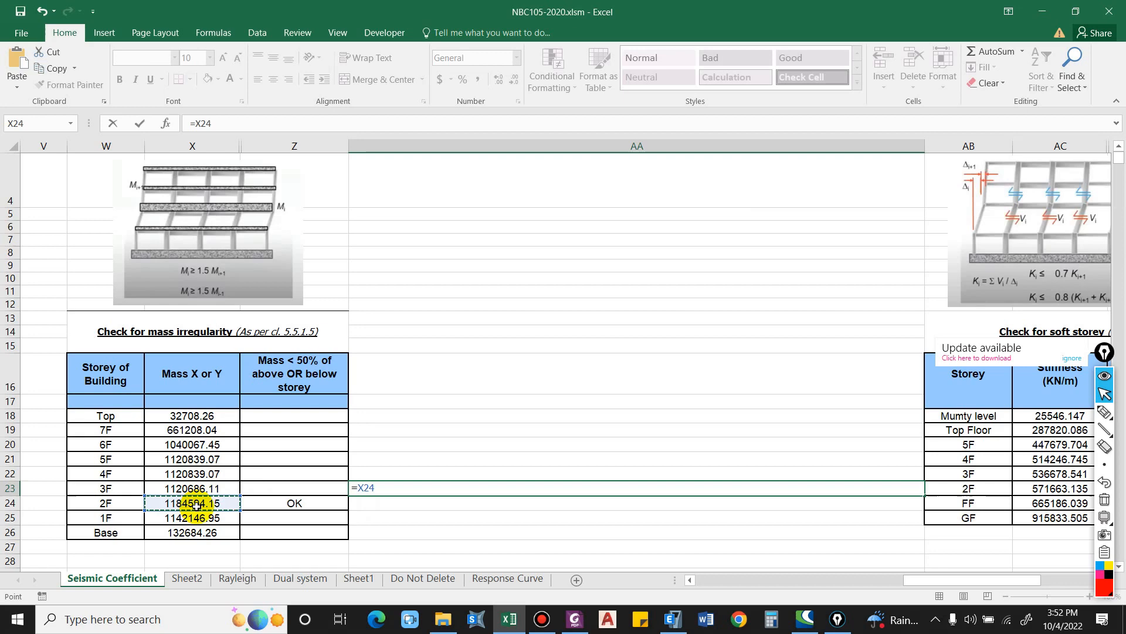
click(191, 488)
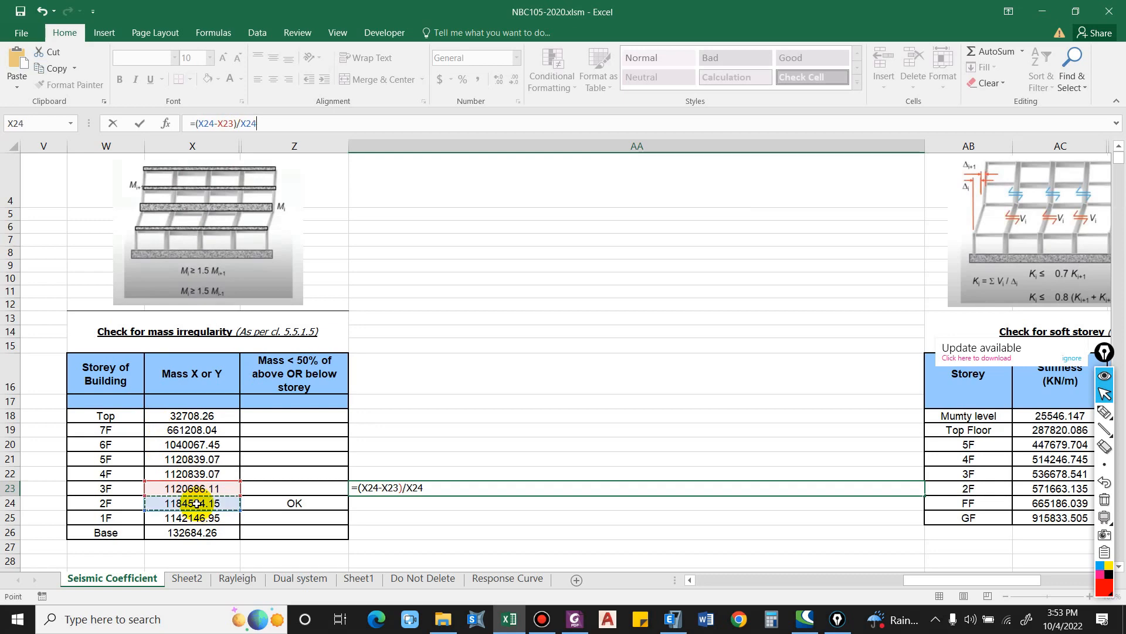
text(*100)
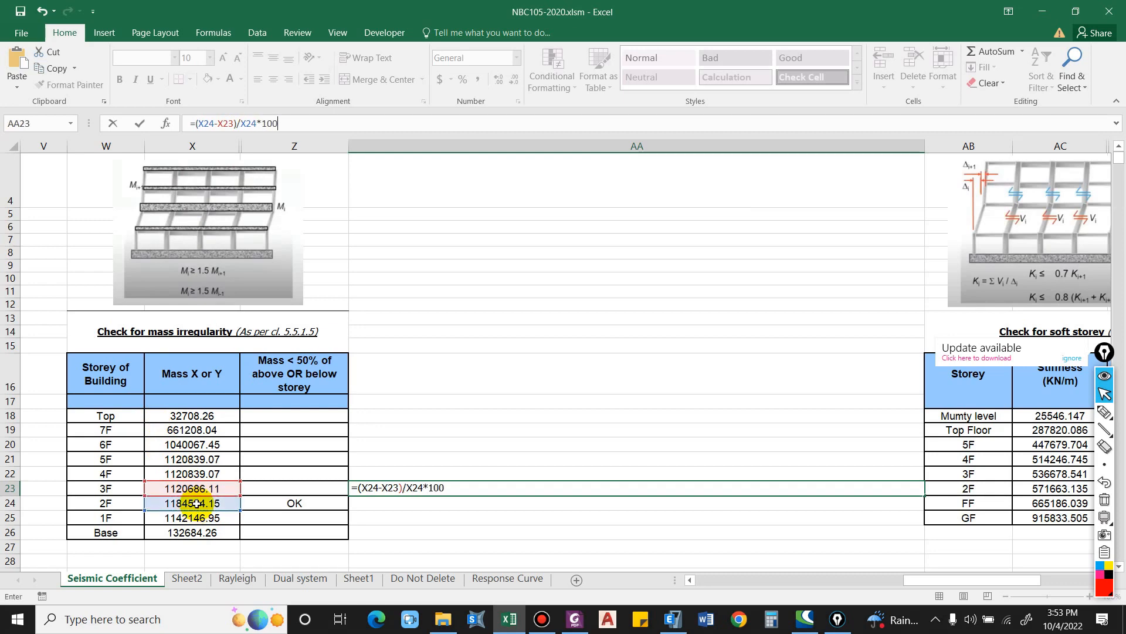
key(Enter)
text(=(-X25-X24)/X25*100)
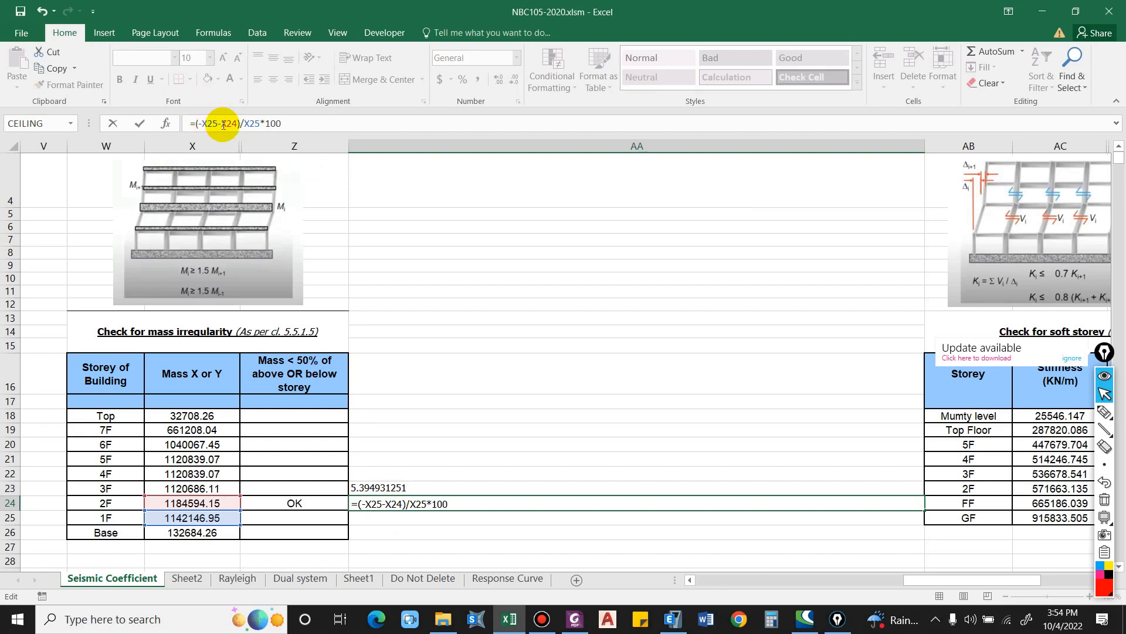
- Enter =(-X25-X24)/X25*100 beside the 2F row, giving 3.716439465, and review the 2F mass
key(Enter)
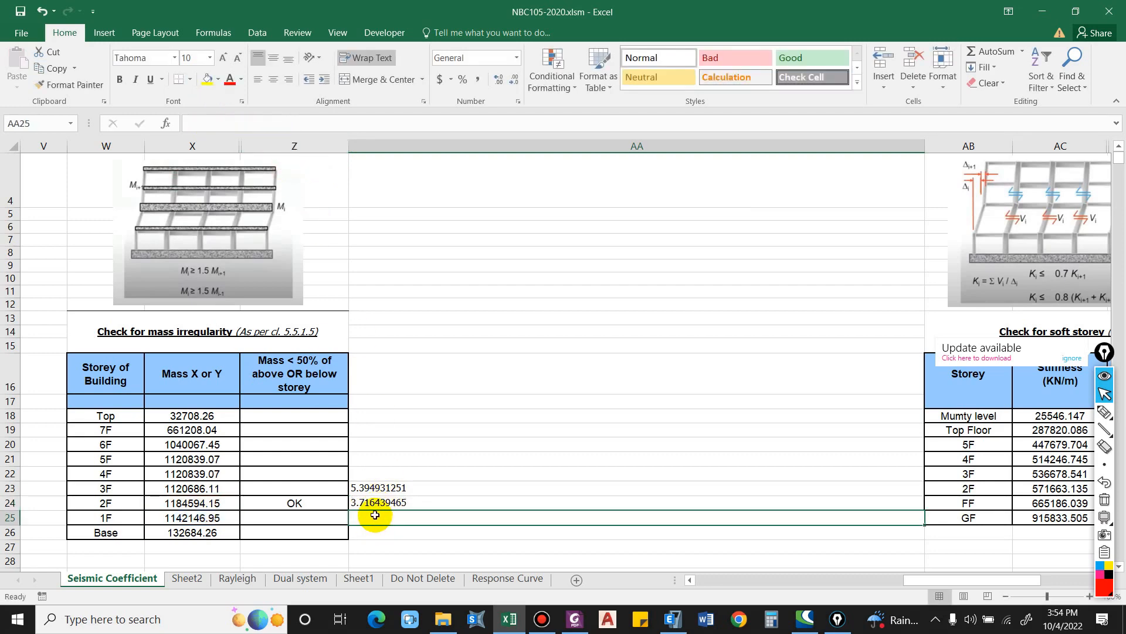
mouse_move(374, 515)
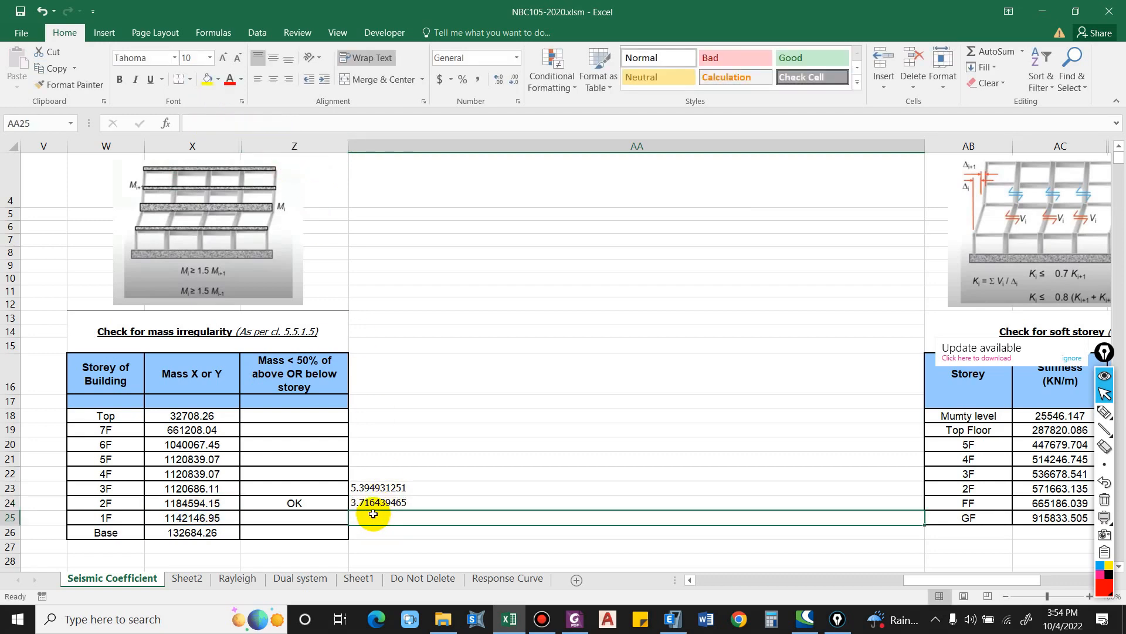
mouse_move(251, 517)
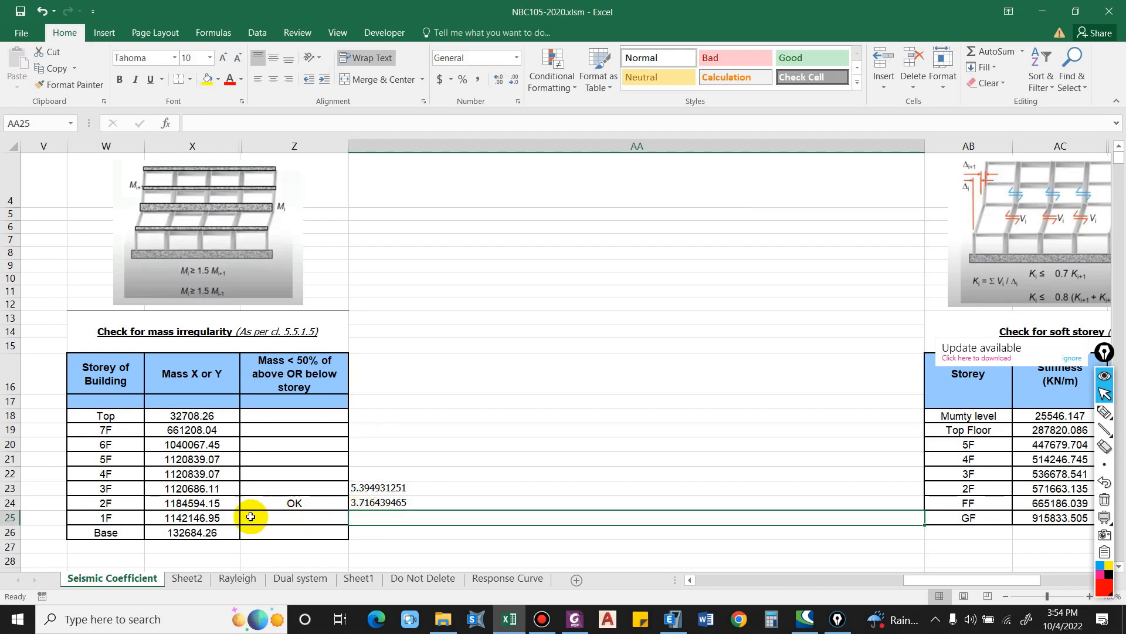
click(192, 503)
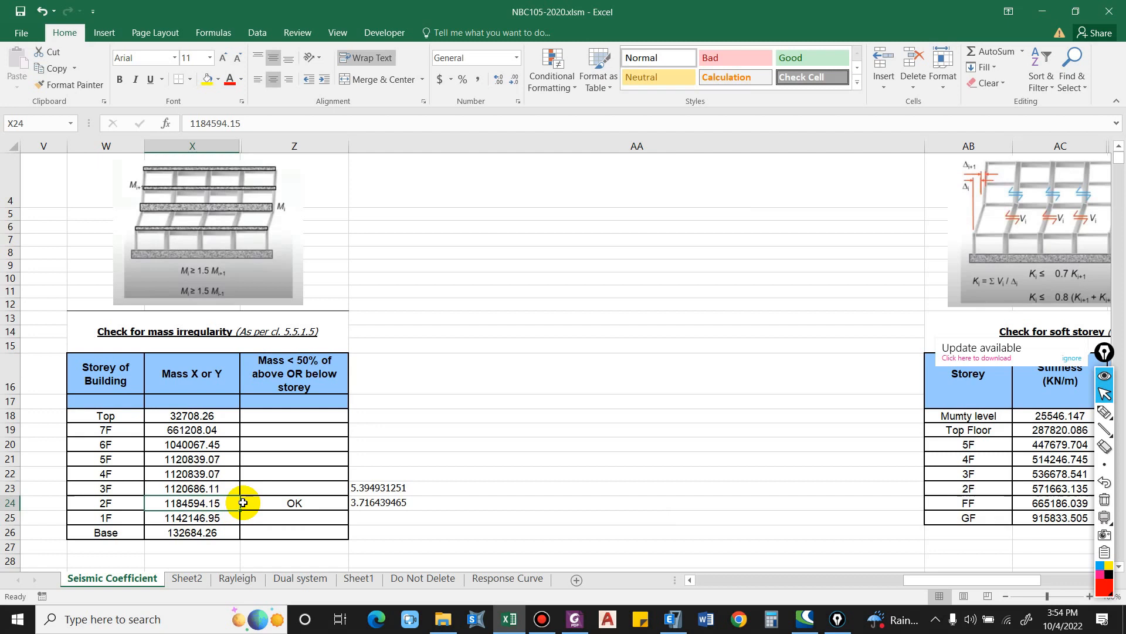
- Fill the OK/Revise check formula from Z24 across all storey rows Z18:Z26 and review 7F and Top
text(100)
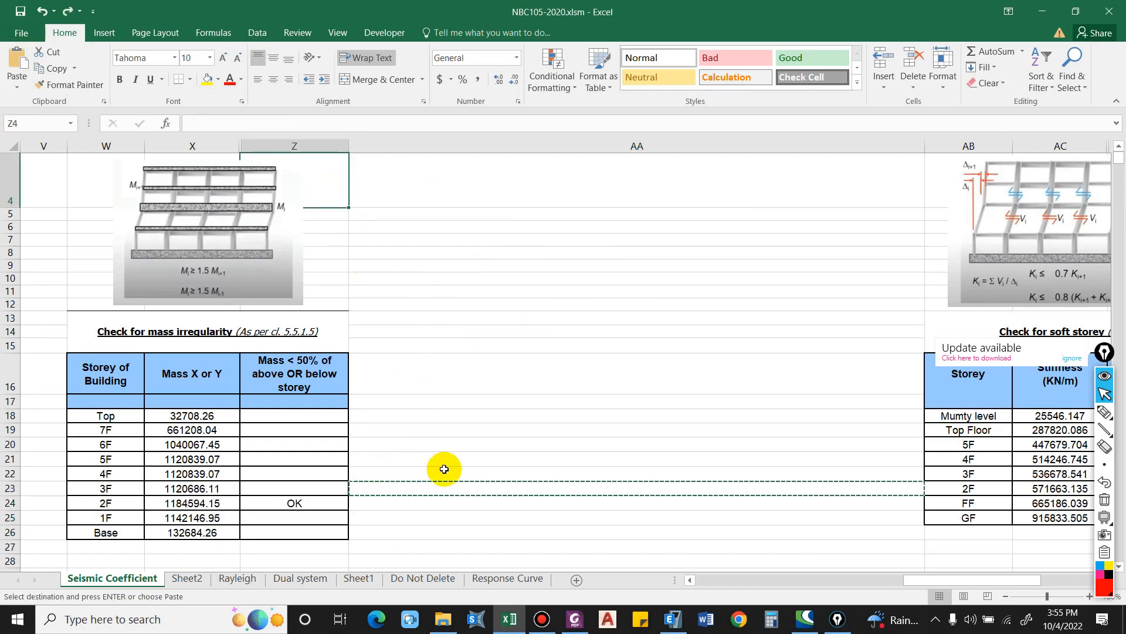
click(339, 504)
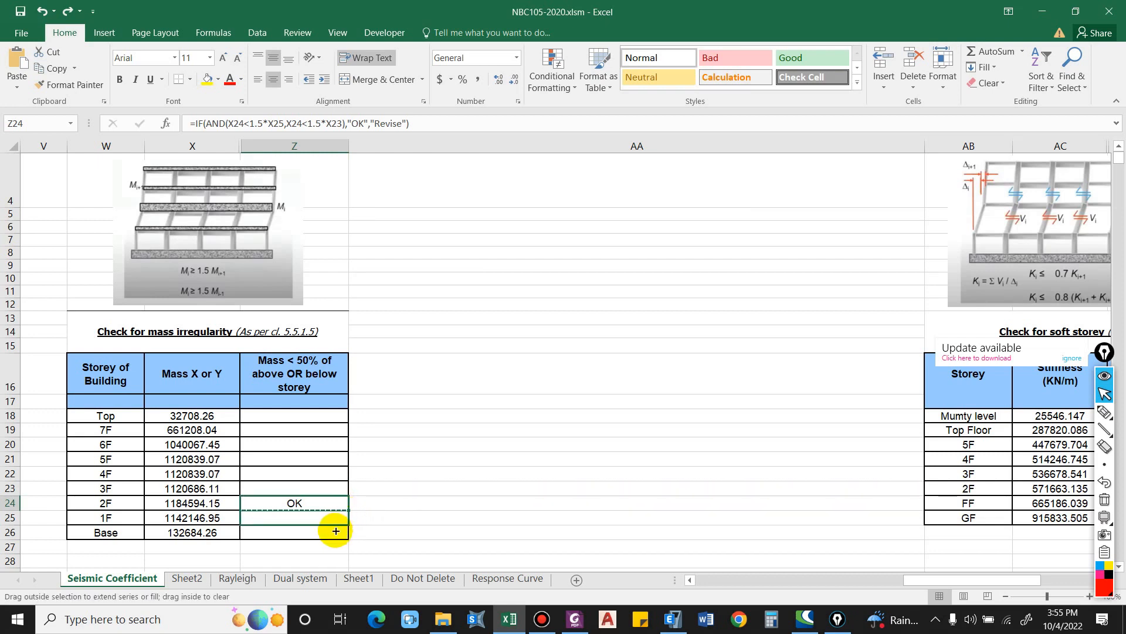
drag(333, 531, 348, 540)
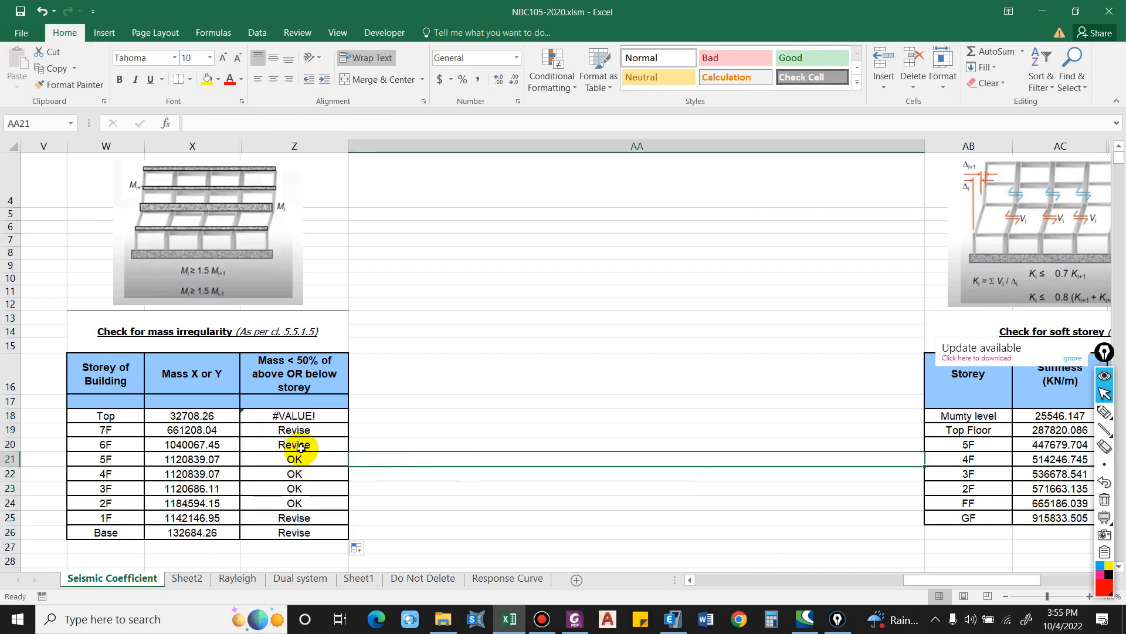
click(294, 416)
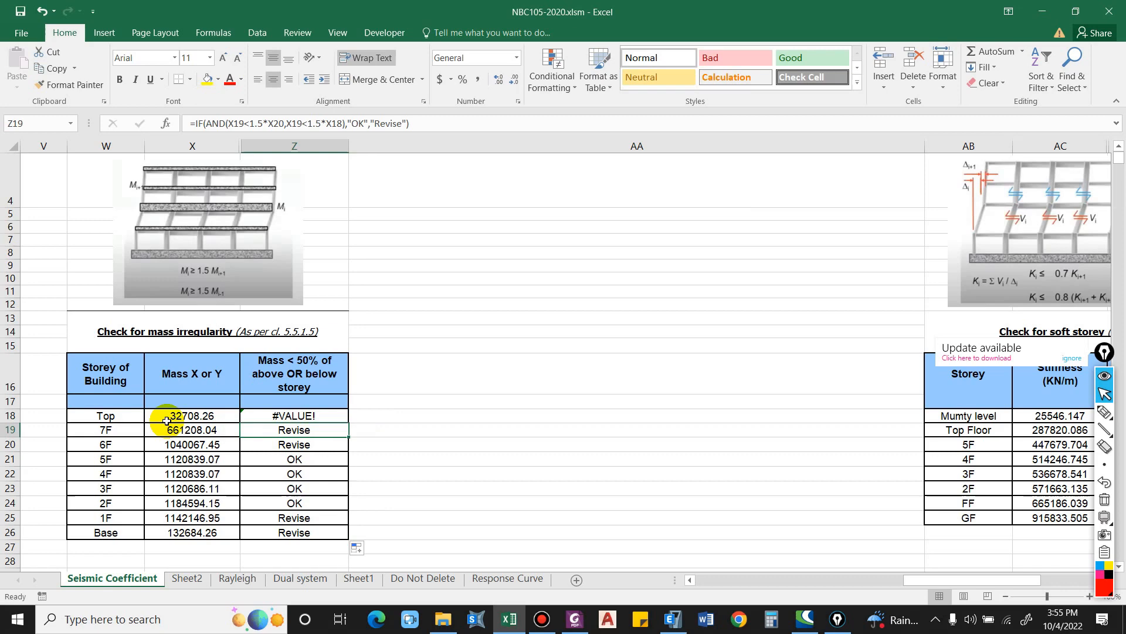
click(673, 618)
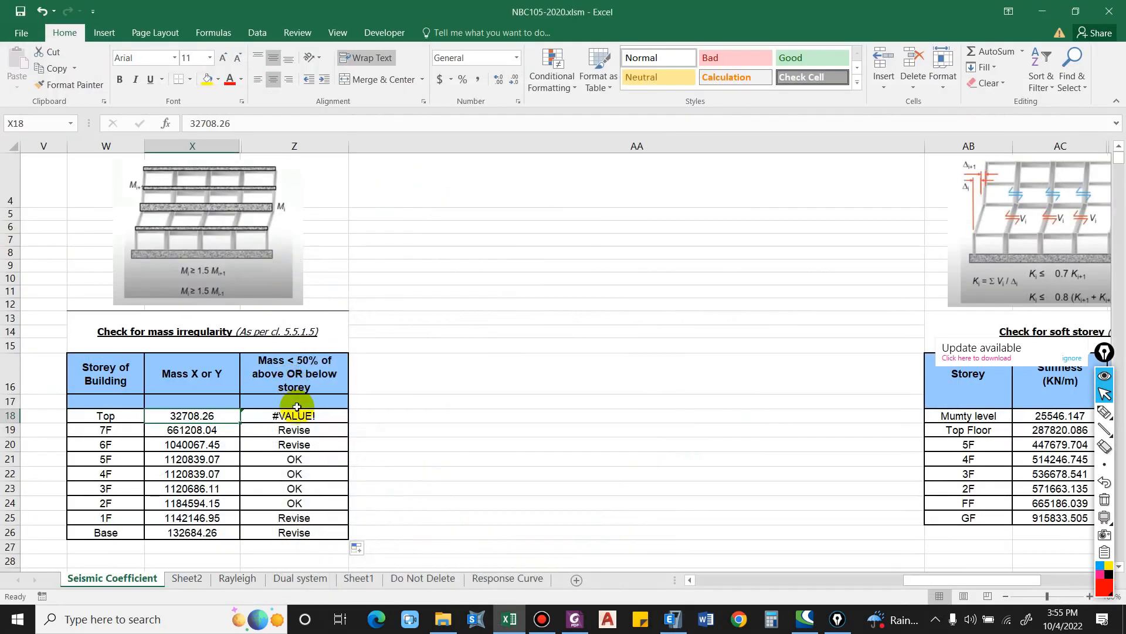
- Replace the Top storey's #VALUE! check in Z18 with a dash and open the 7F formula
click(293, 416)
text(-)
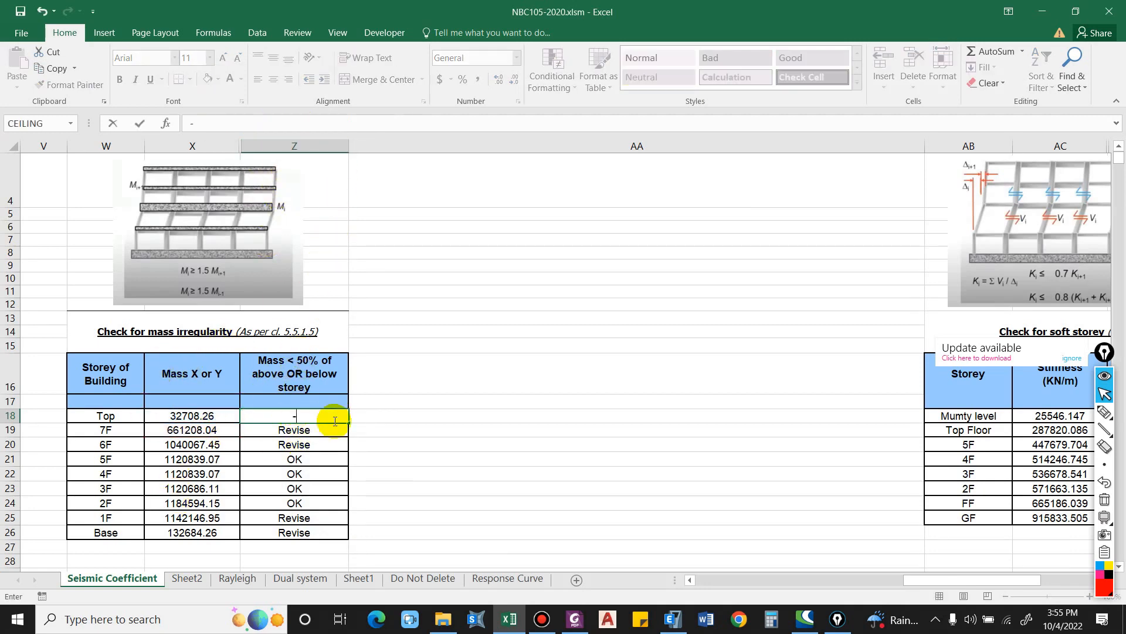
click(274, 430)
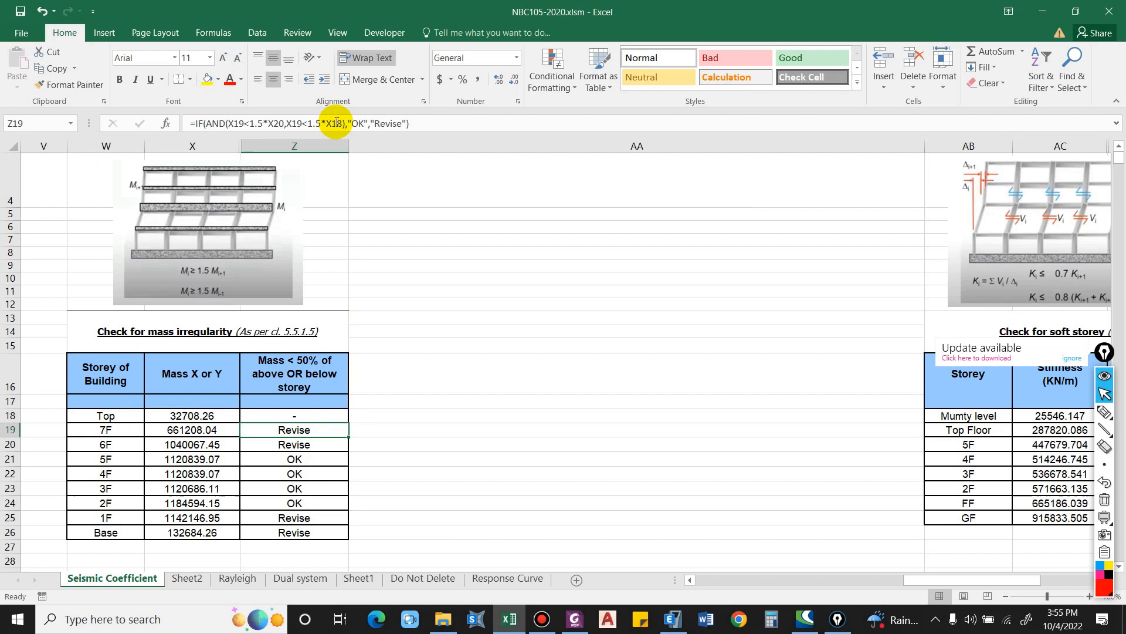
double_click(294, 429)
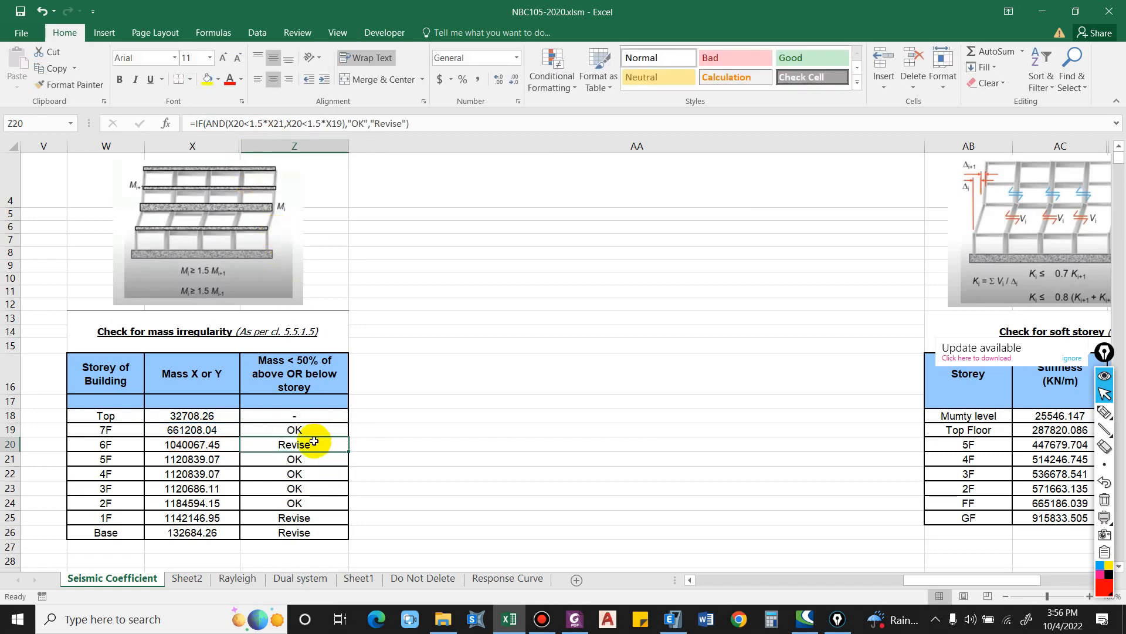
- Edit the 7F and 6F IF formulas so the 7F check now reads OK
double_click(294, 444)
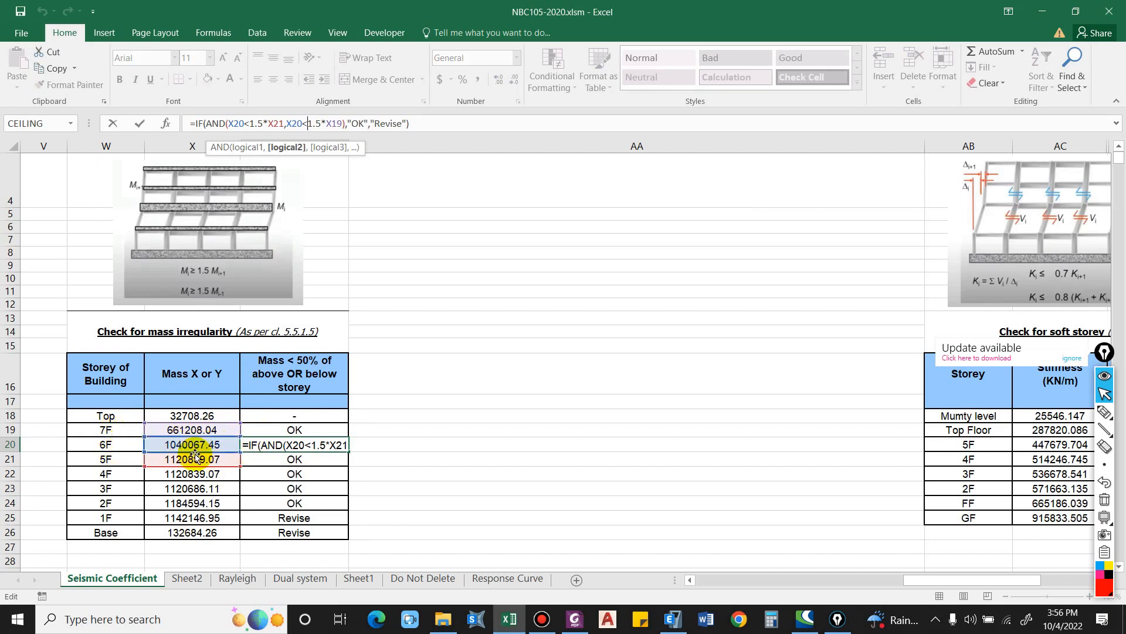
key(Enter)
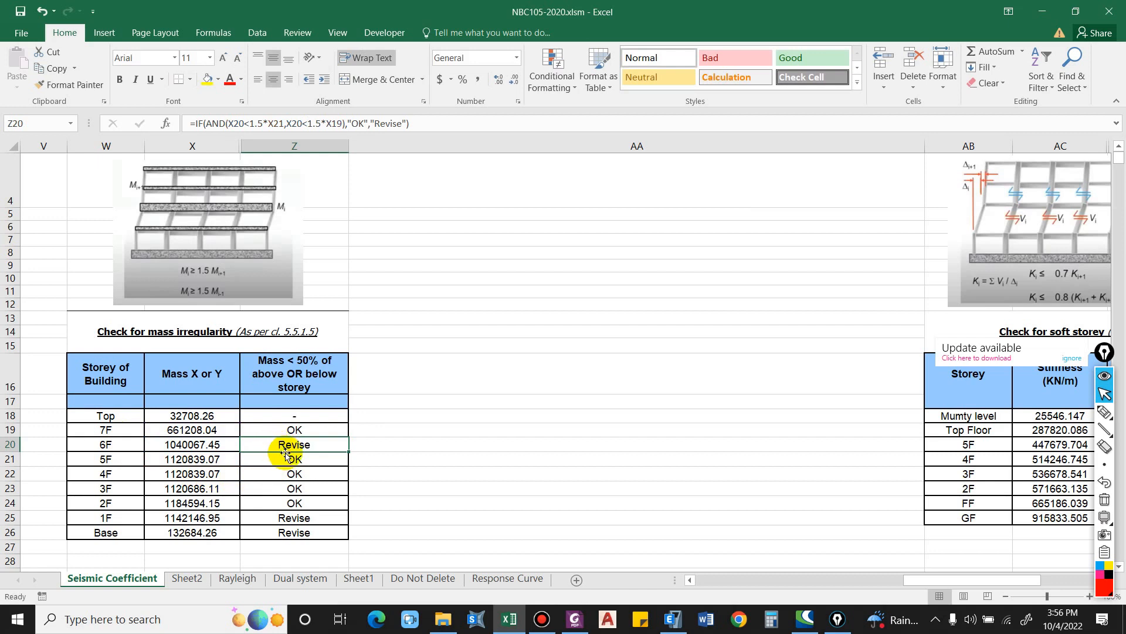
click(247, 518)
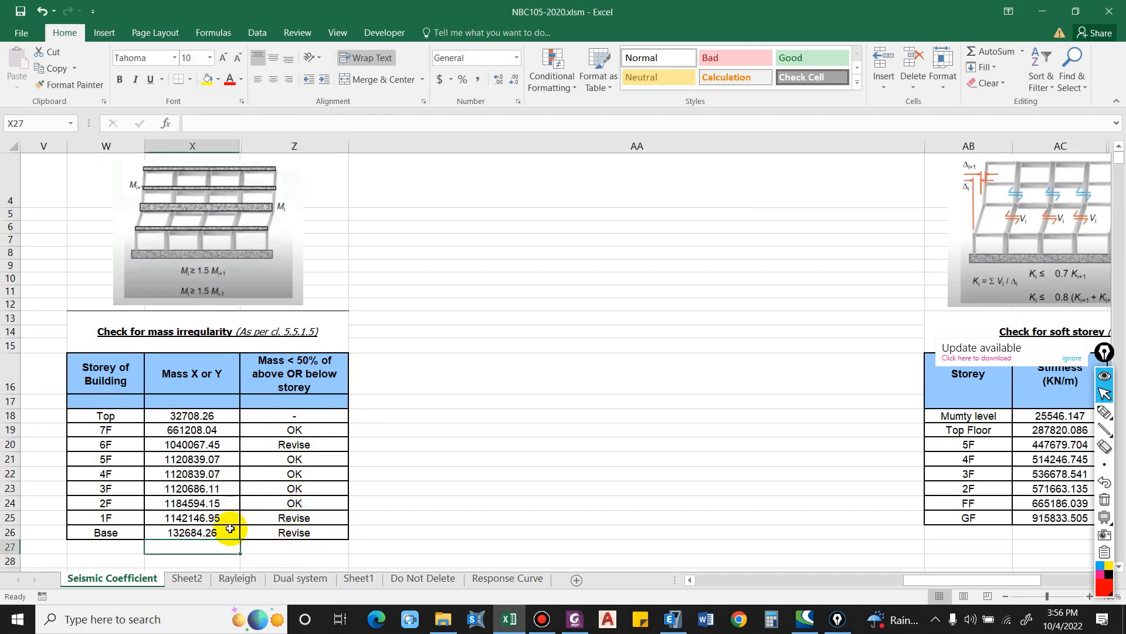
- Mark the Base storey's check in Z26 with a dash
click(671, 618)
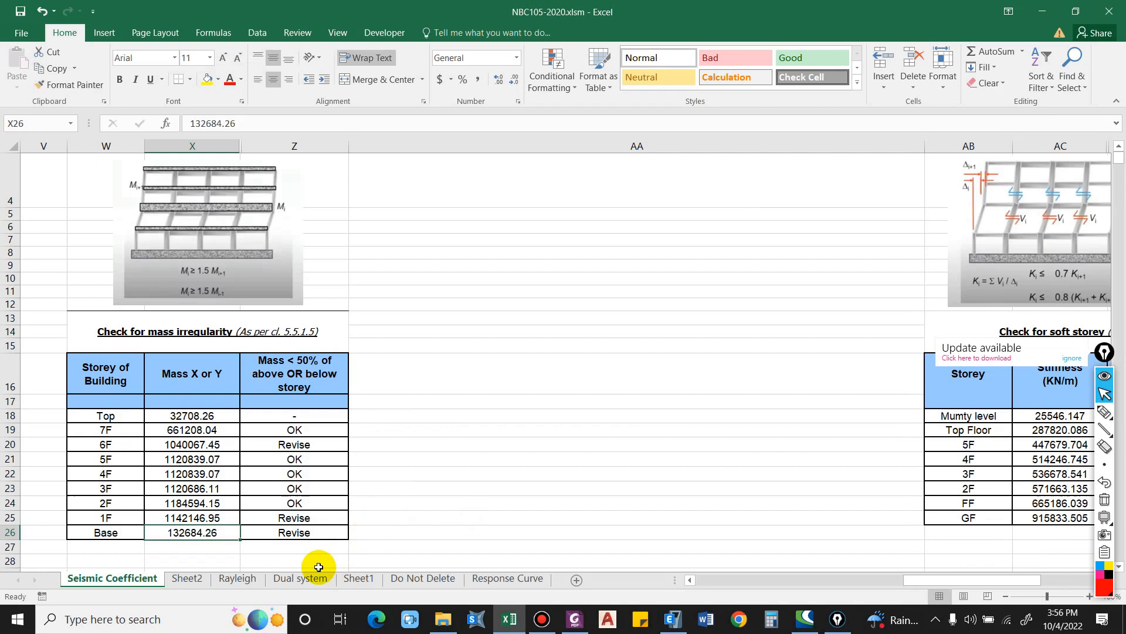
mouse_move(308, 530)
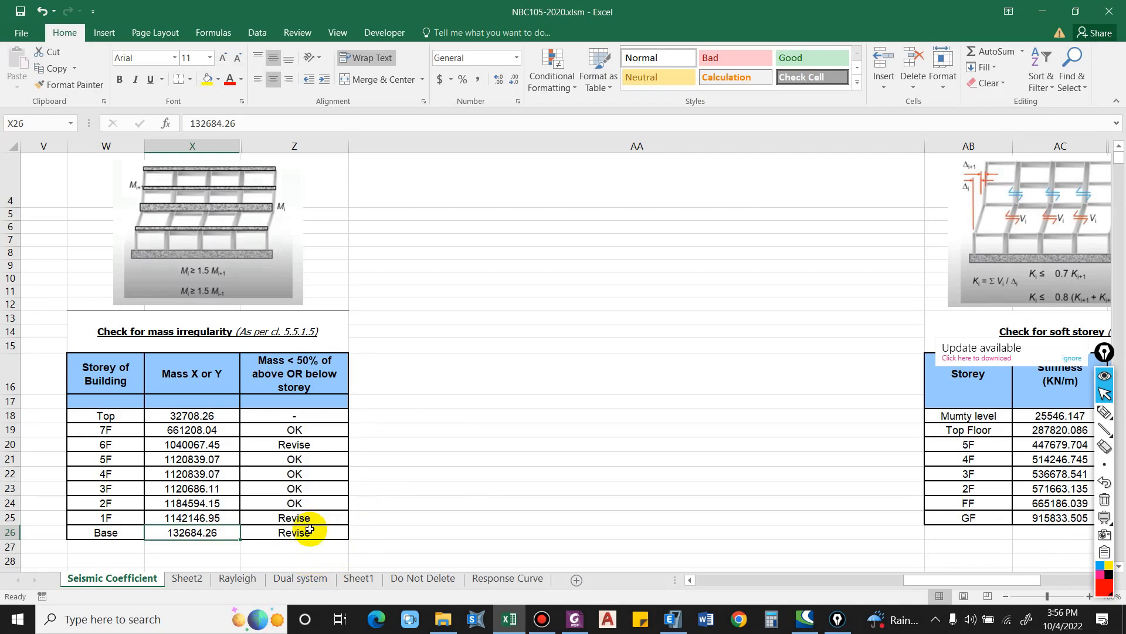
mouse_move(271, 532)
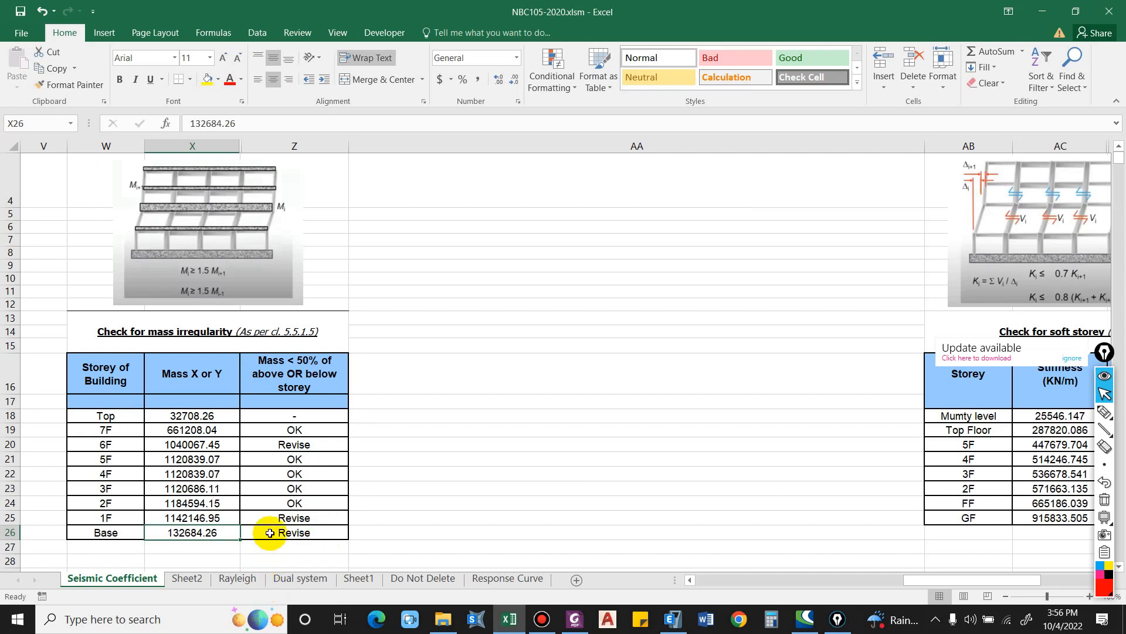
click(294, 532)
text(-)
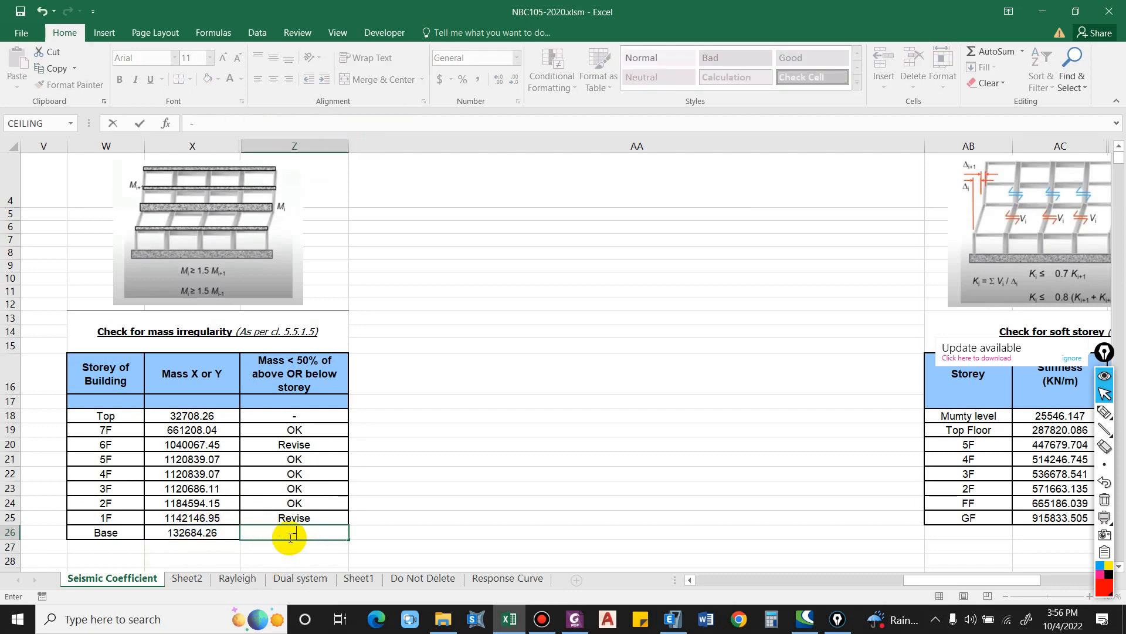
click(294, 518)
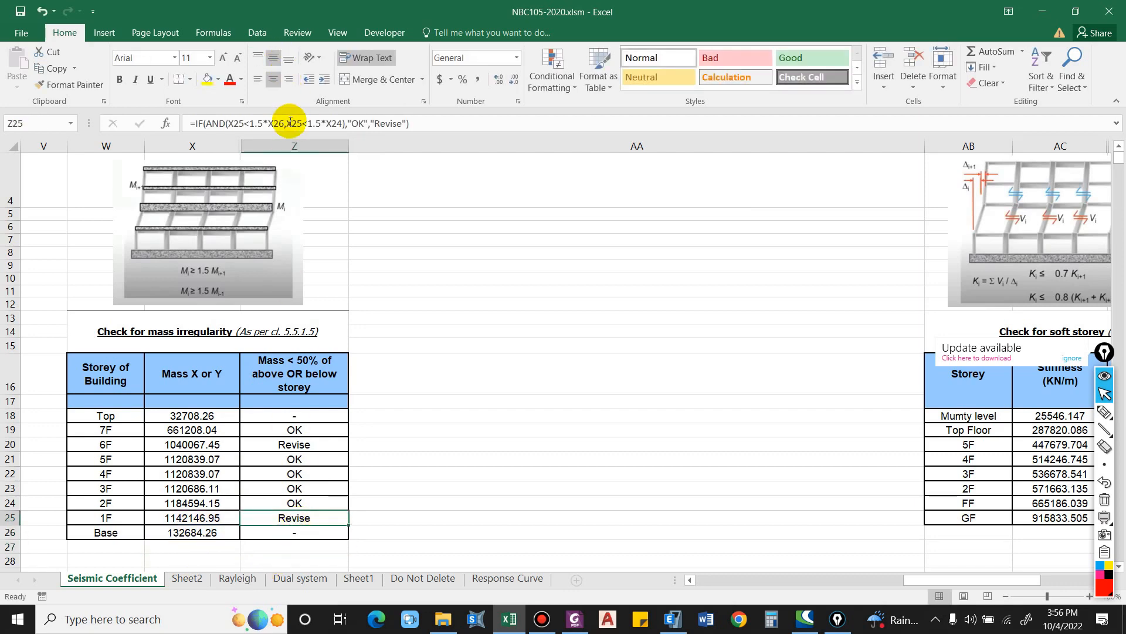
- Change the 1F check to =IF(X25<1.5*X24,"OK","Revise") so it reads OK
double_click(294, 518)
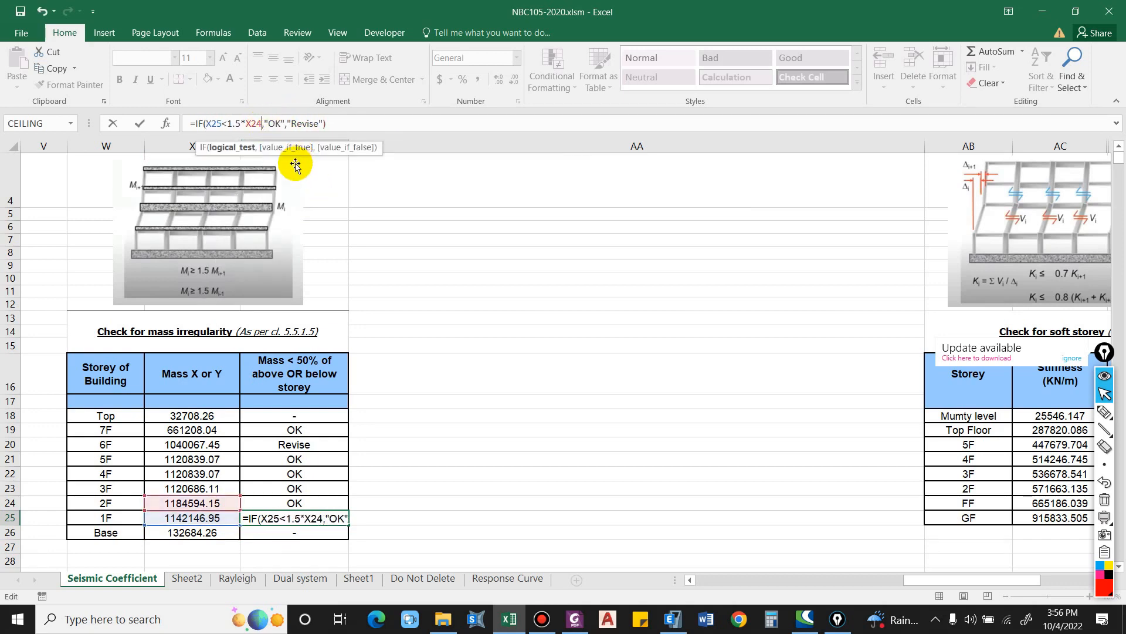
key(Enter)
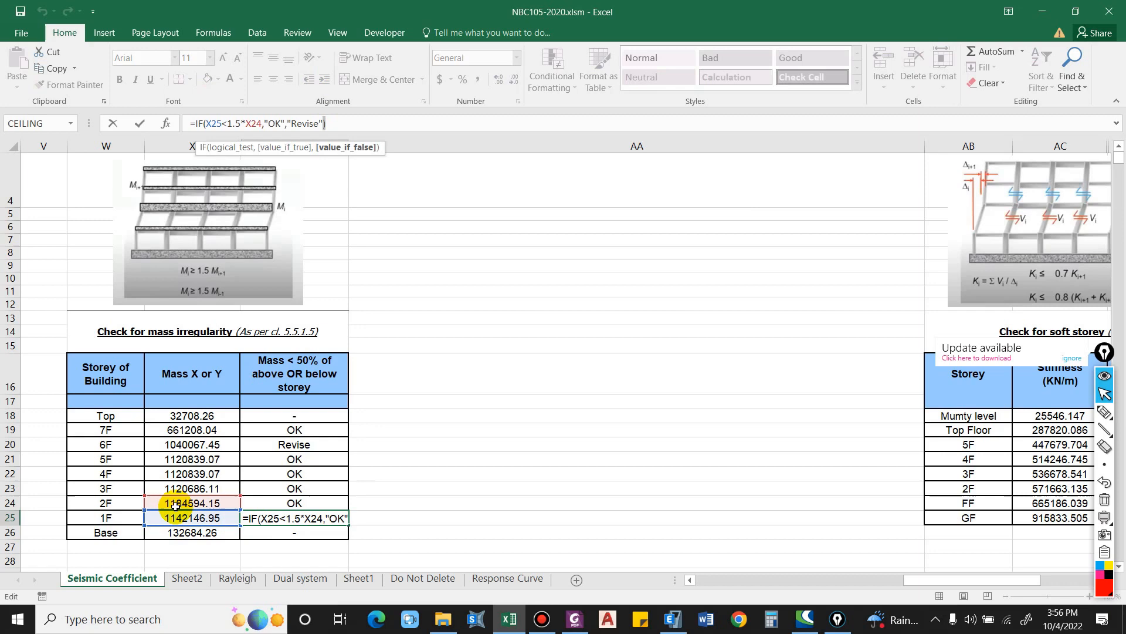
key(Enter)
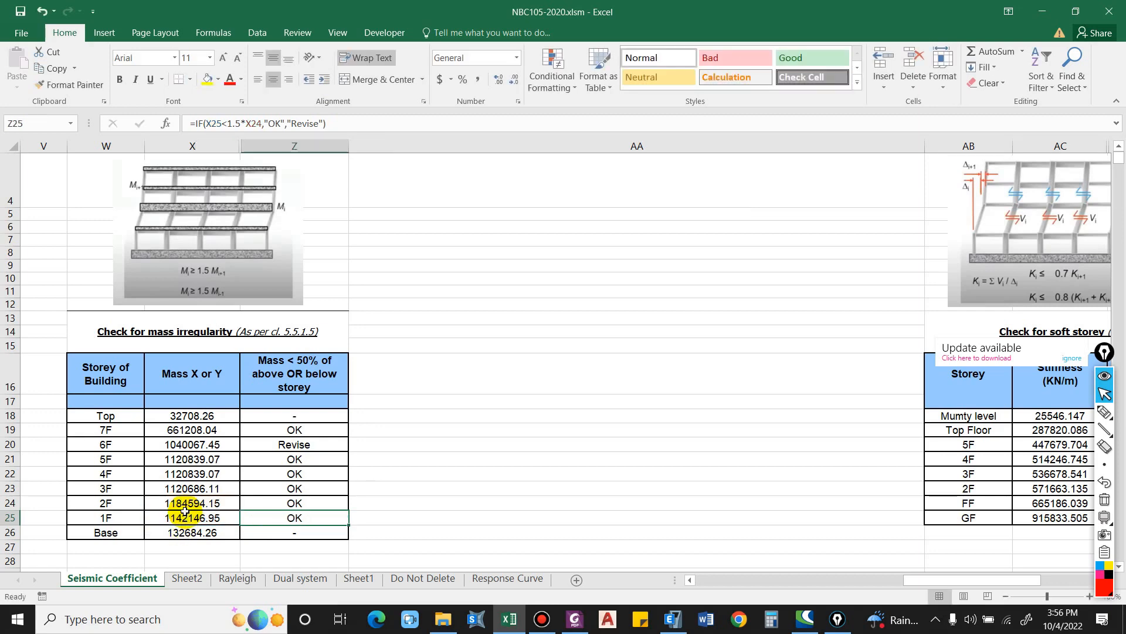